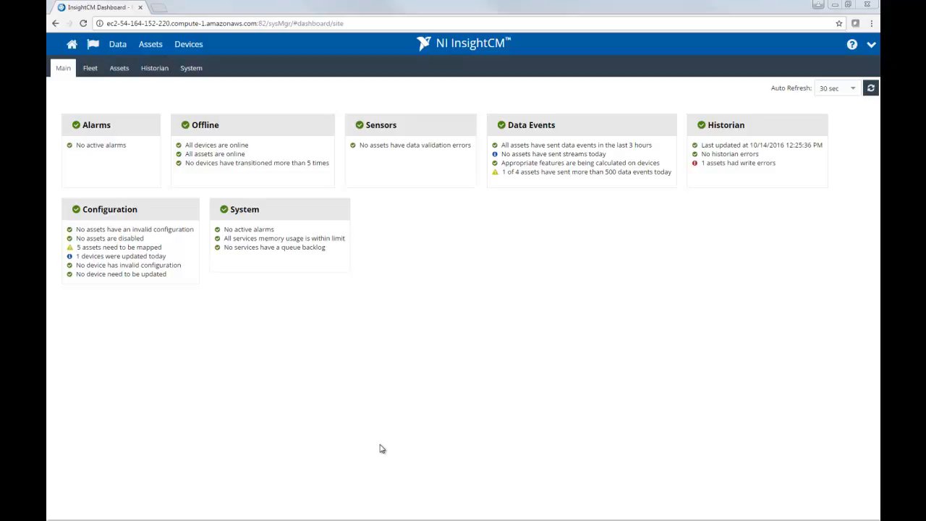
mouse_move(117, 43)
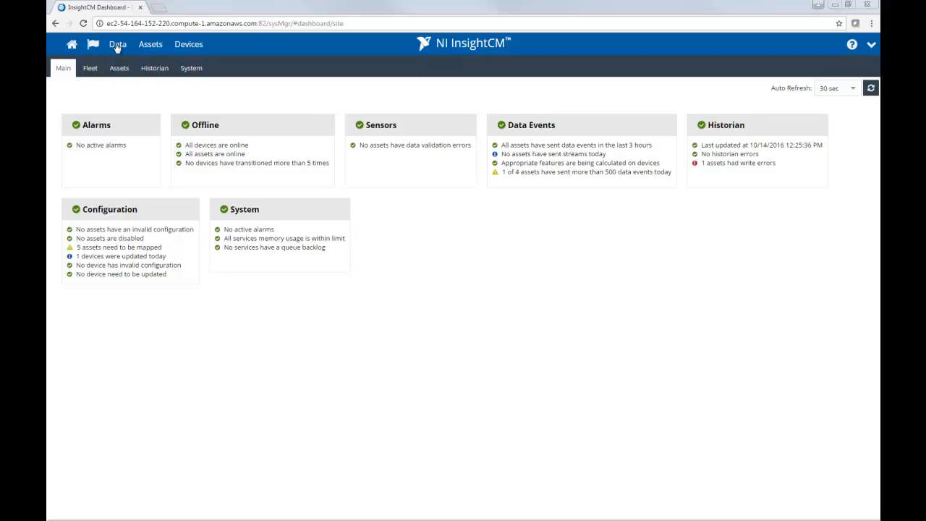
Expand the asset tree in the Data Viewer down to Secondary Chilled Water Pump P-4's Motor, Pump and Tach.
click(117, 44)
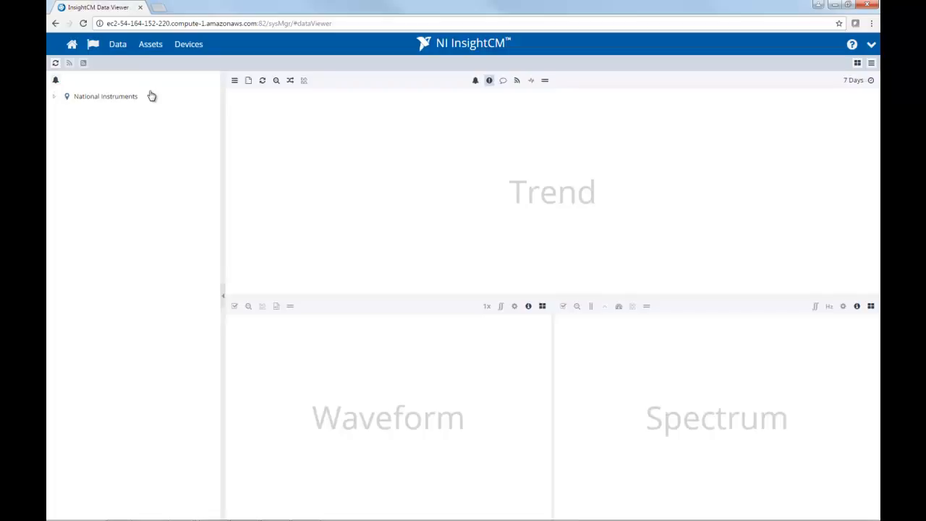
click(55, 95)
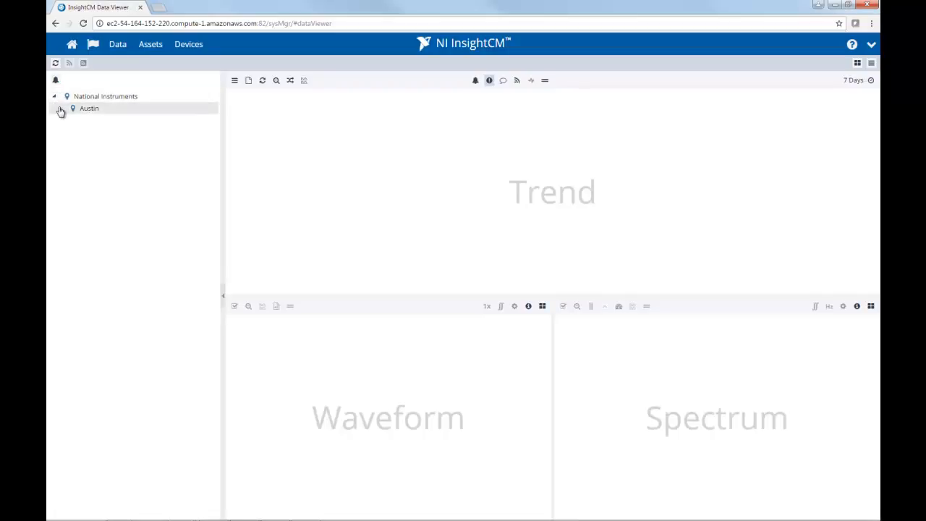
click(60, 109)
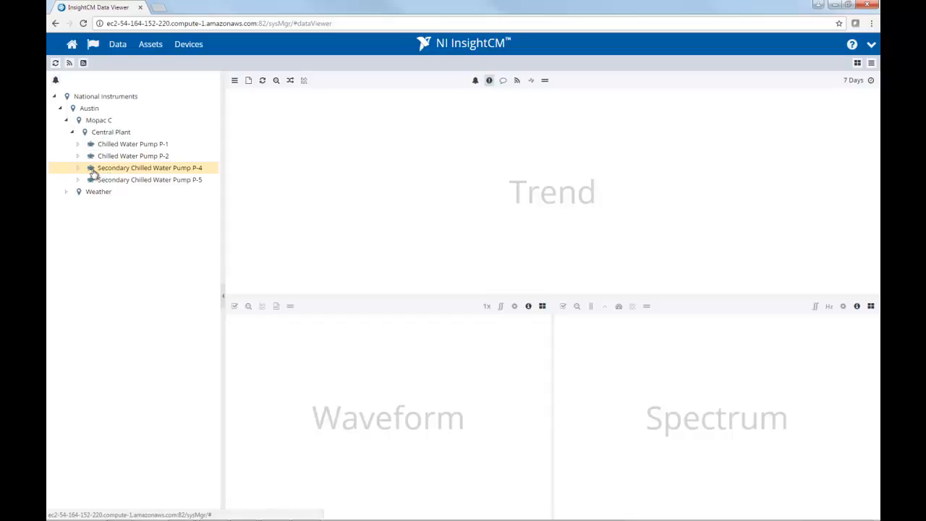
click(78, 168)
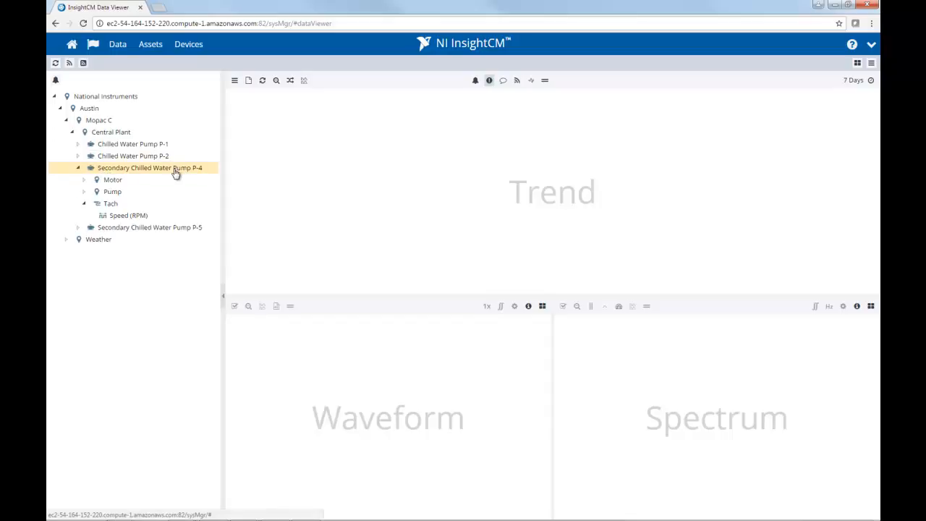
mouse_move(162, 173)
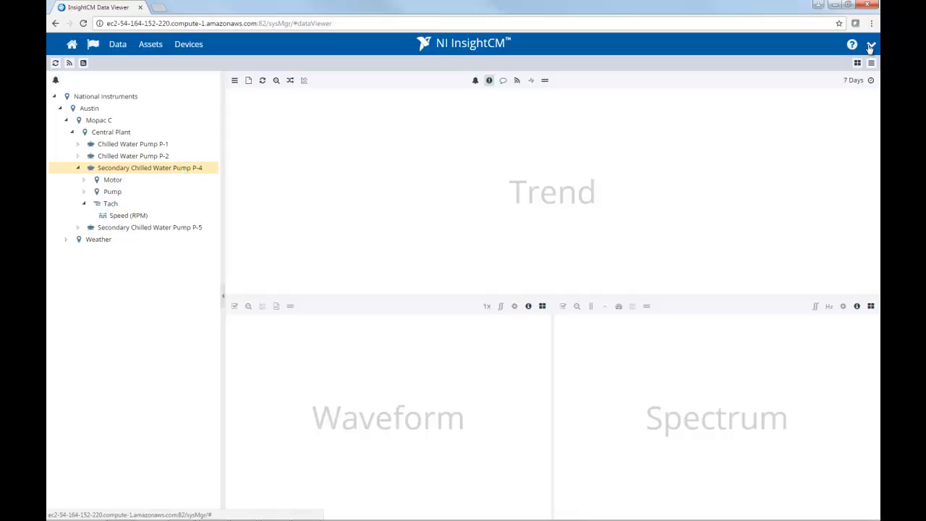
Bring up the Options window from the top-right settings menu.
click(871, 45)
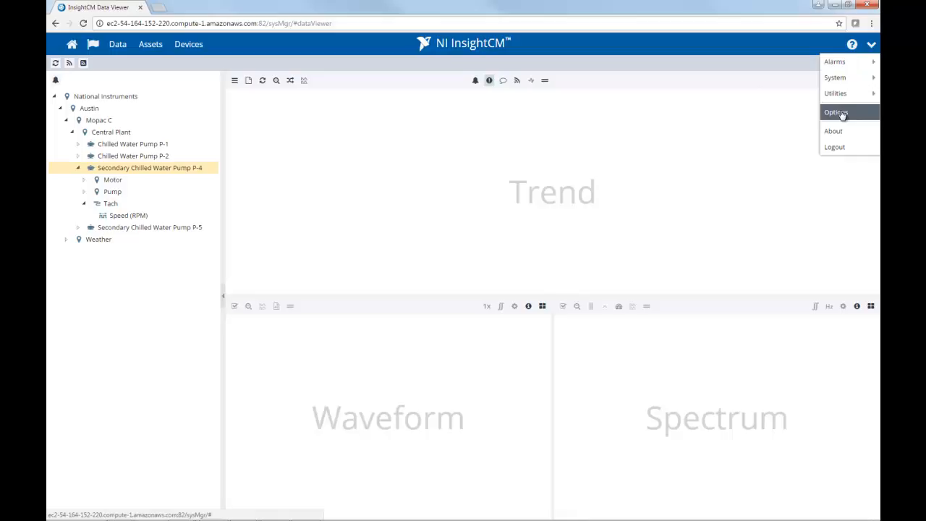
click(837, 113)
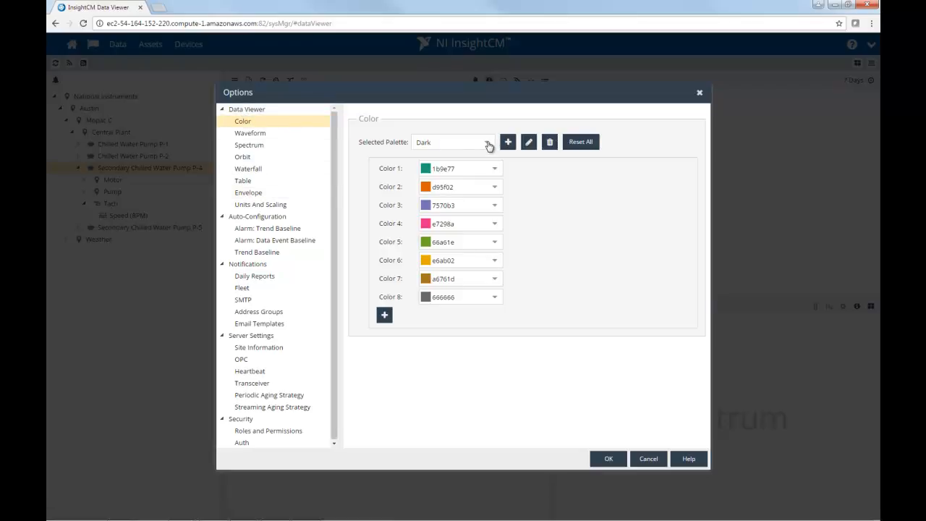
click(486, 142)
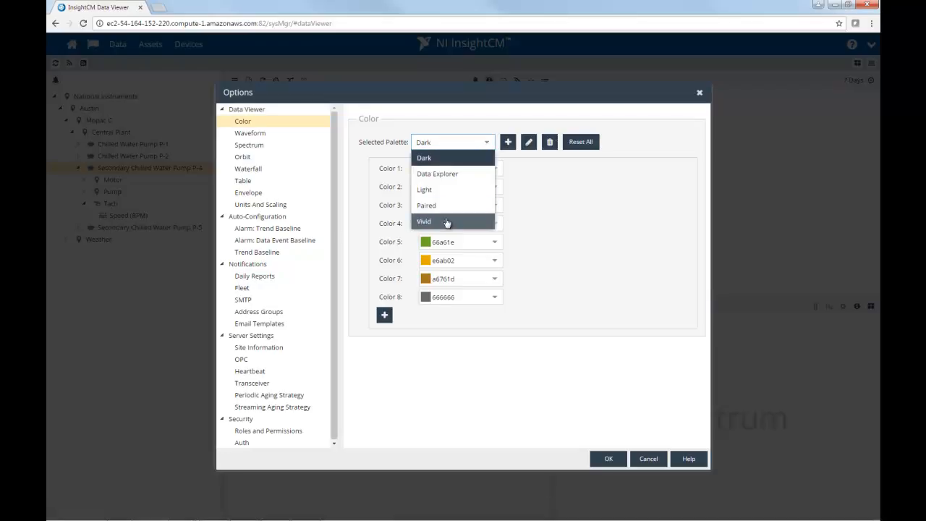
click(424, 220)
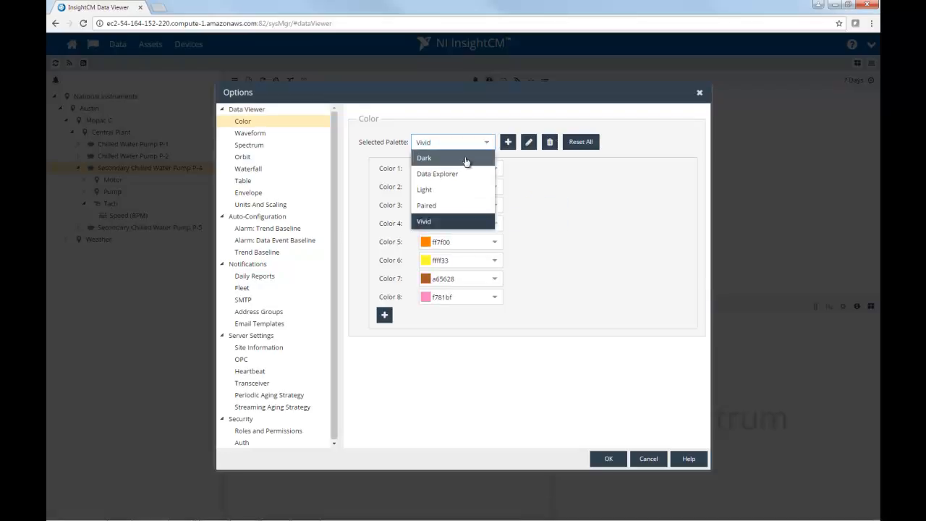
click(424, 158)
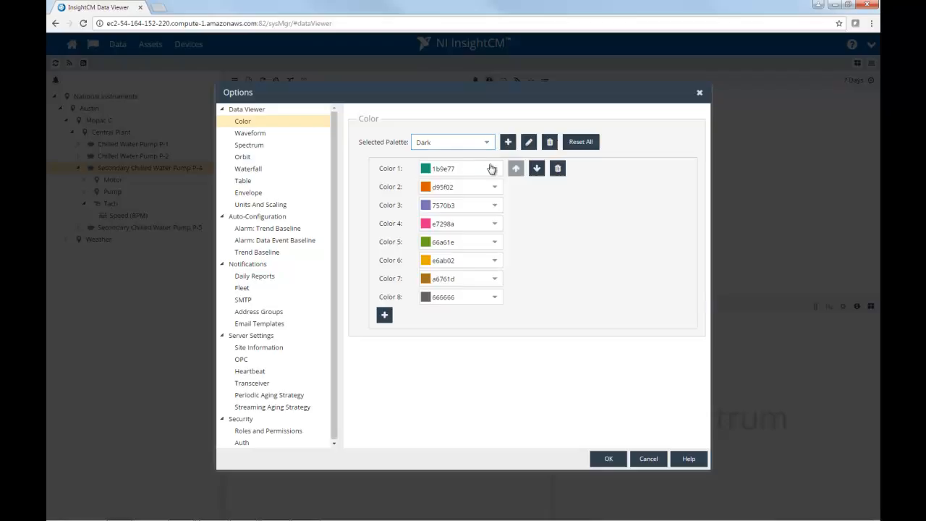
click(426, 168)
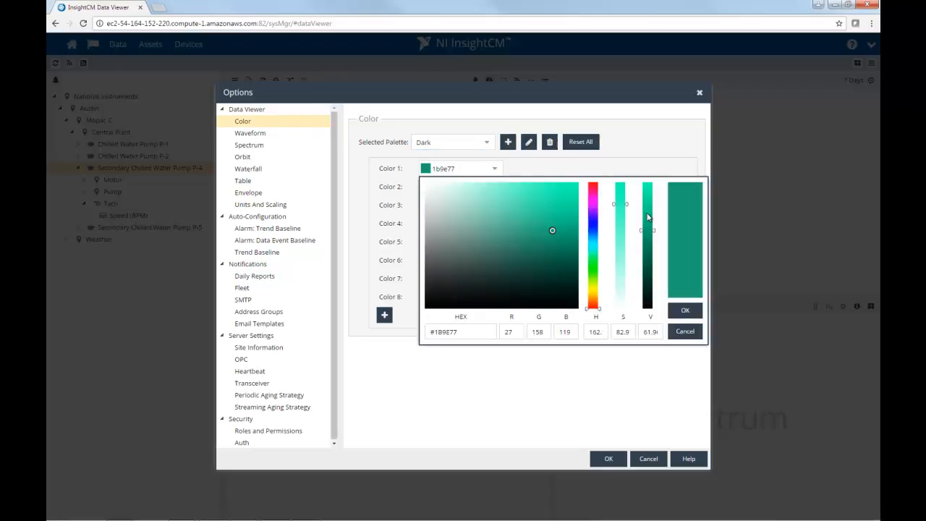
mouse_move(600, 385)
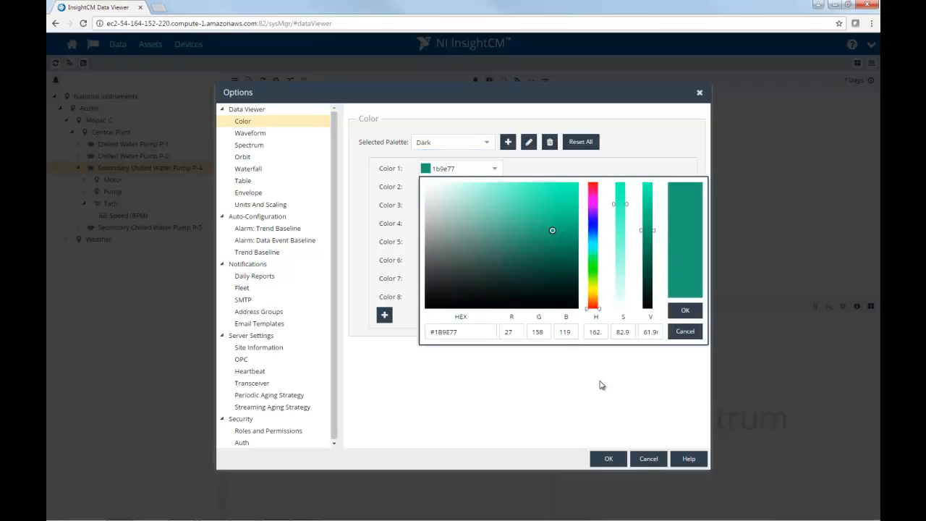
click(685, 310)
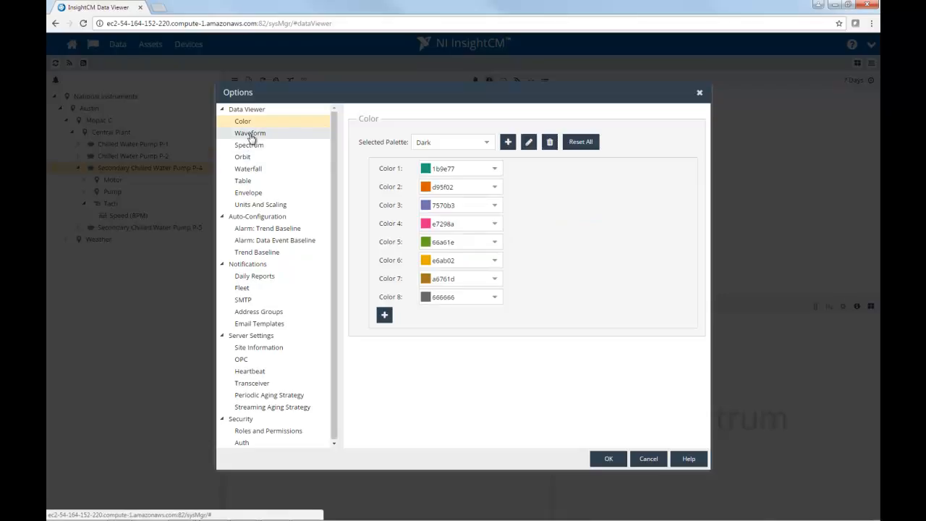
Browse the Waveform, Spectrum and Color option pages, then cancel without saving changes.
click(250, 134)
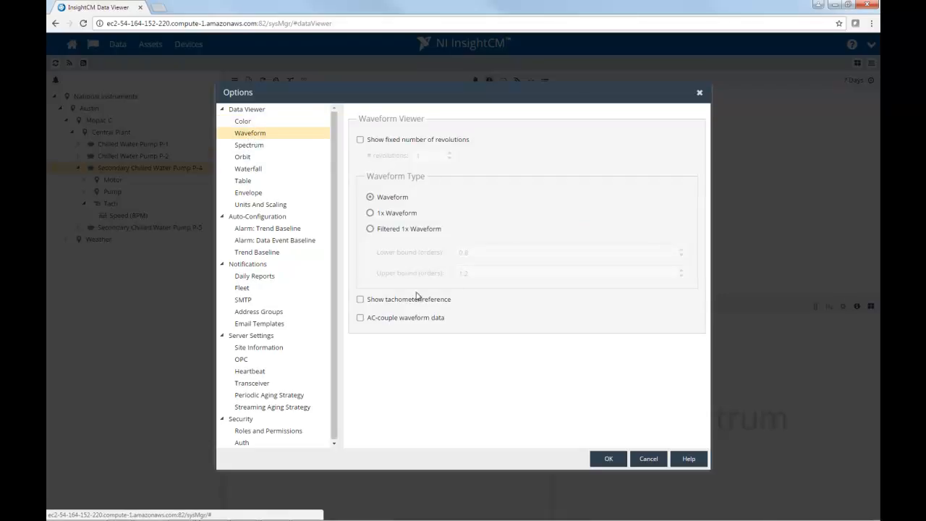
mouse_move(249, 145)
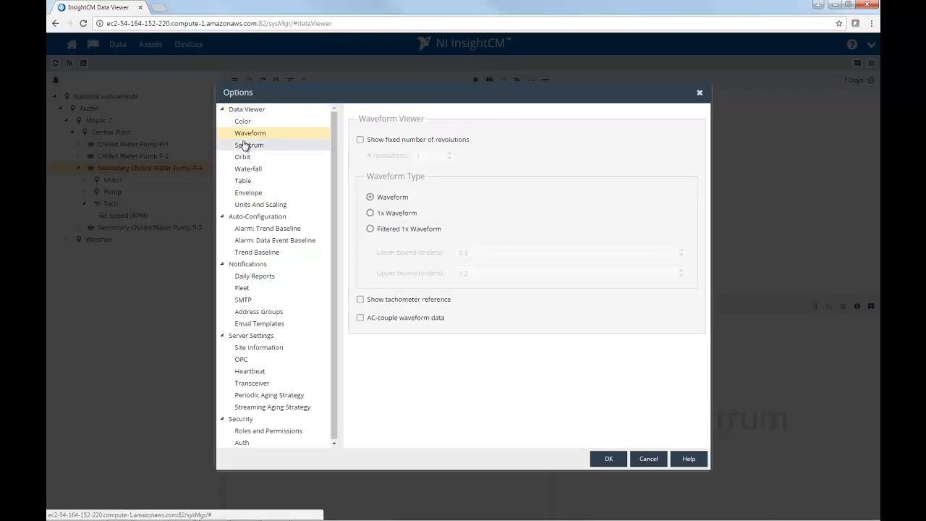
click(249, 145)
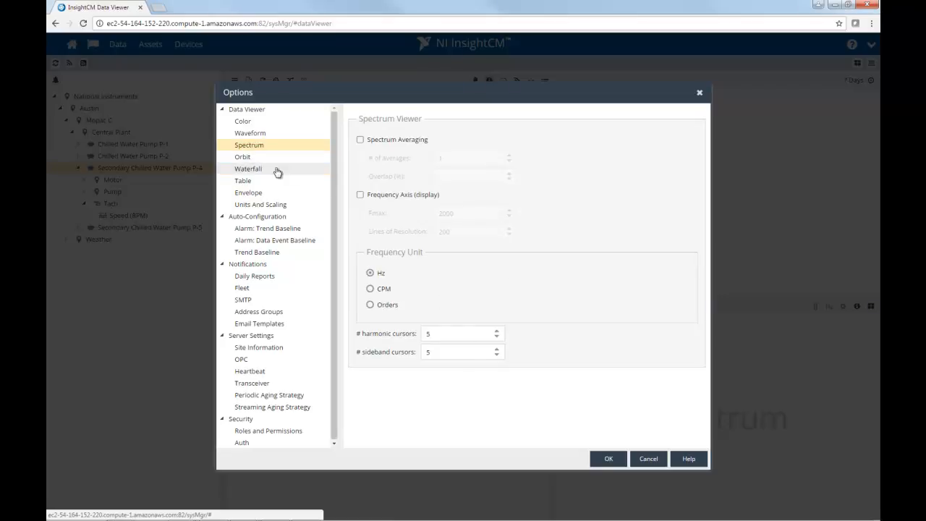
click(249, 133)
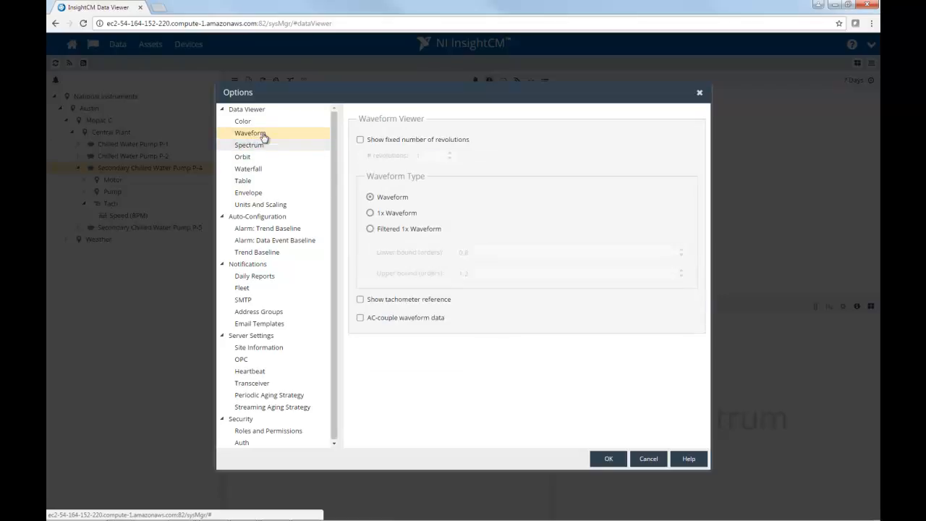
click(243, 122)
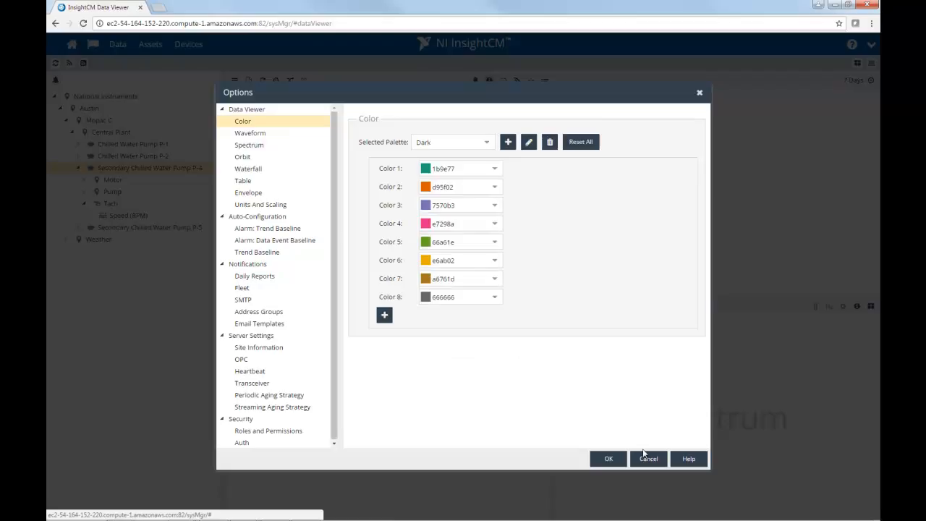
mouse_move(648, 459)
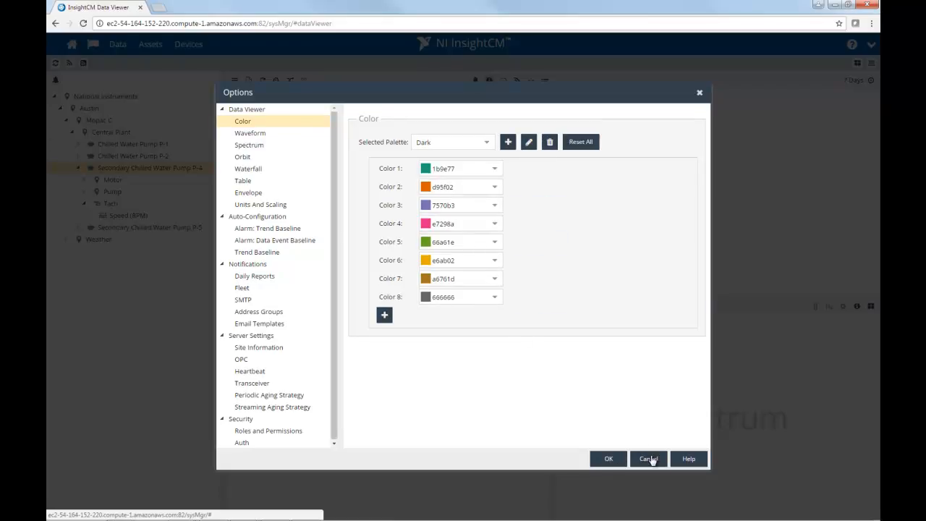
click(648, 459)
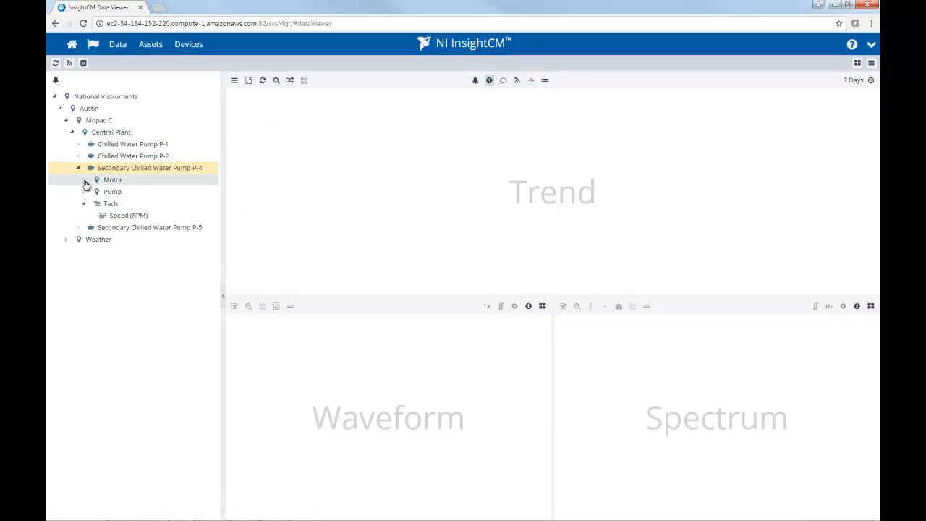
Expand Motor > Outboard > MOV and plot the RMS (g) trend.
click(95, 180)
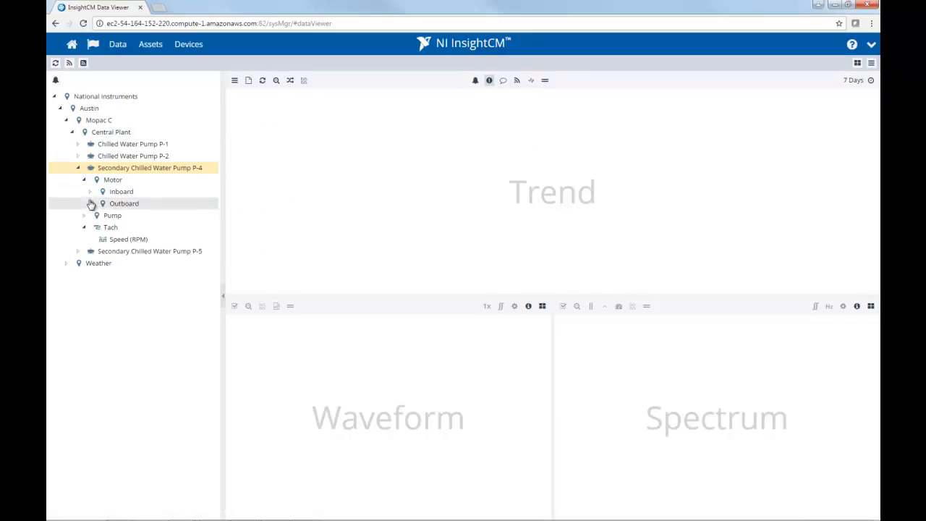
click(90, 203)
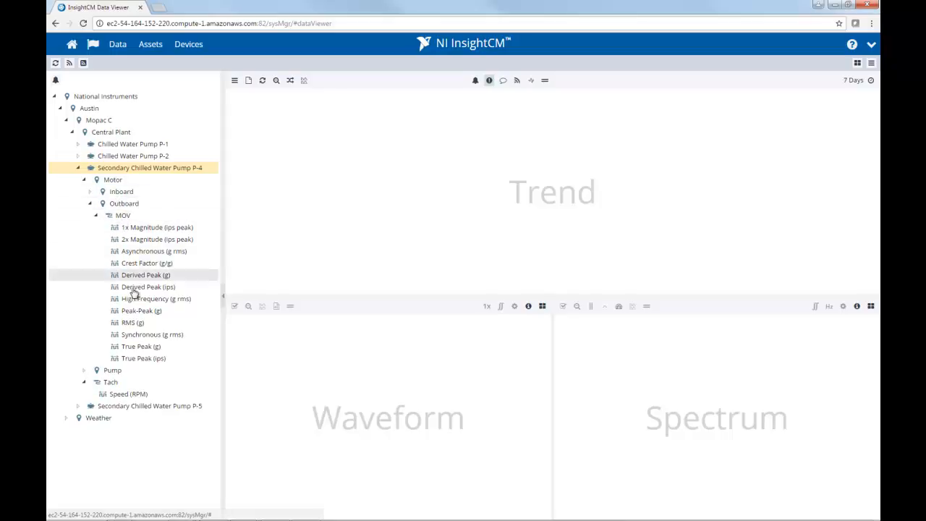
click(131, 321)
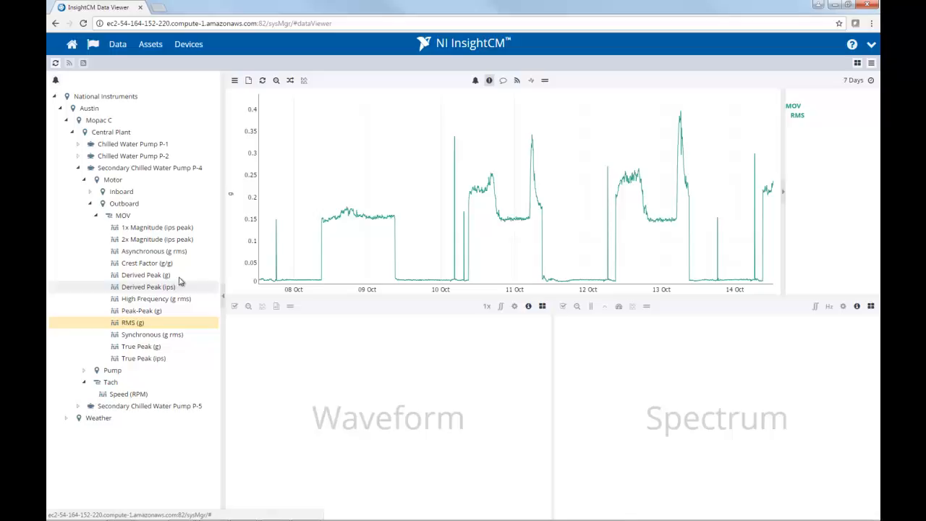
mouse_move(469, 217)
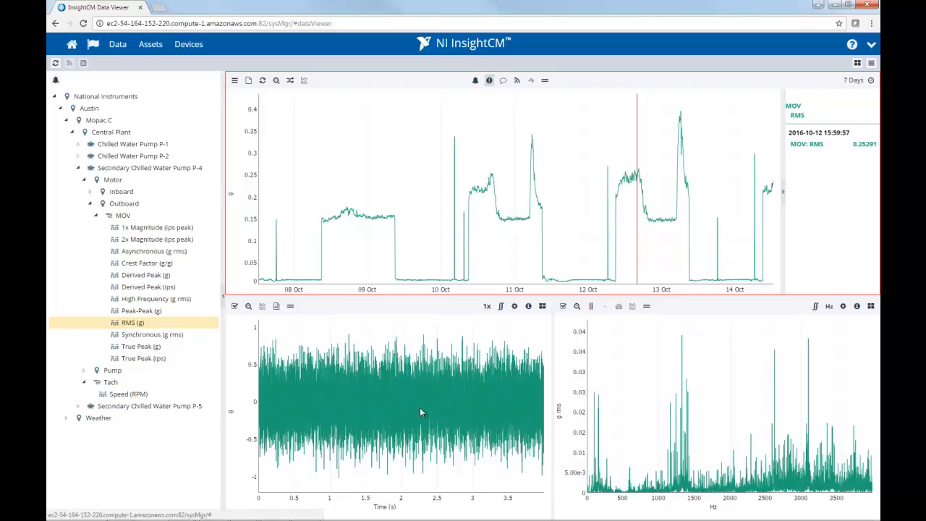
mouse_move(397, 382)
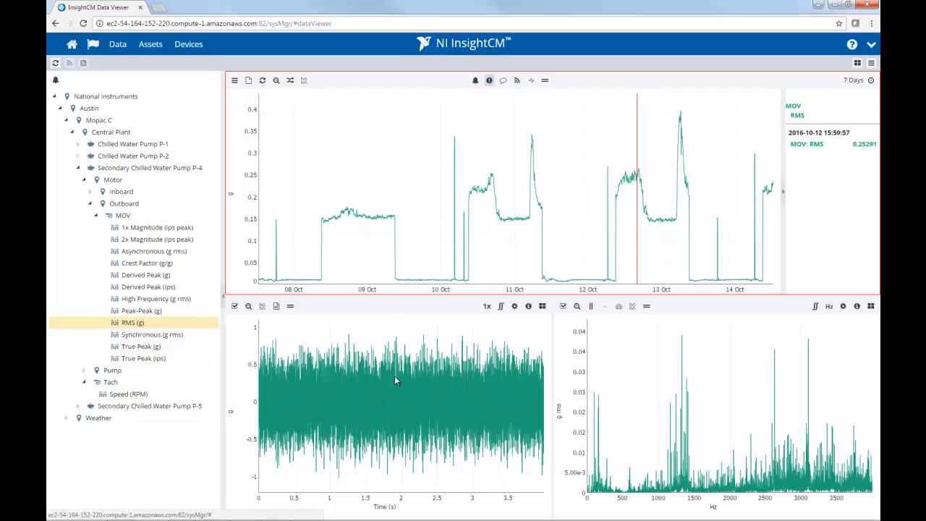
mouse_move(715, 437)
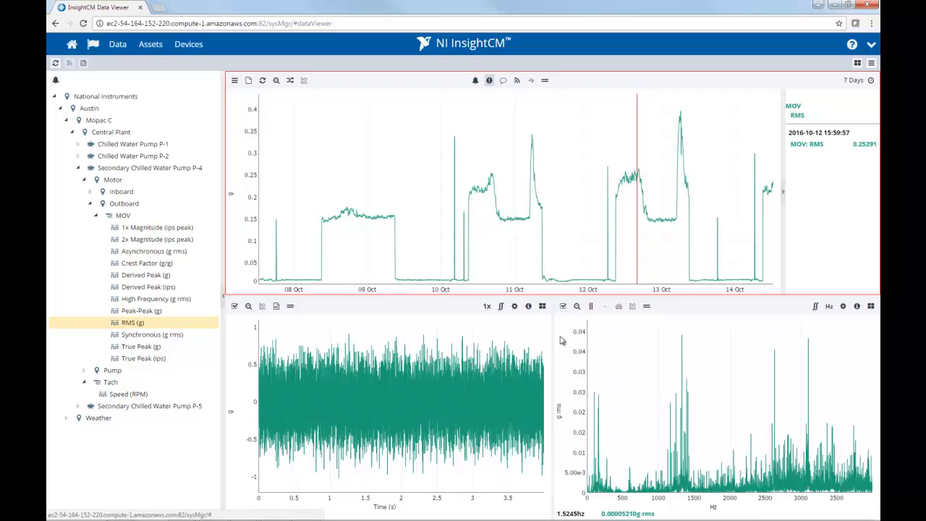
mouse_move(871, 307)
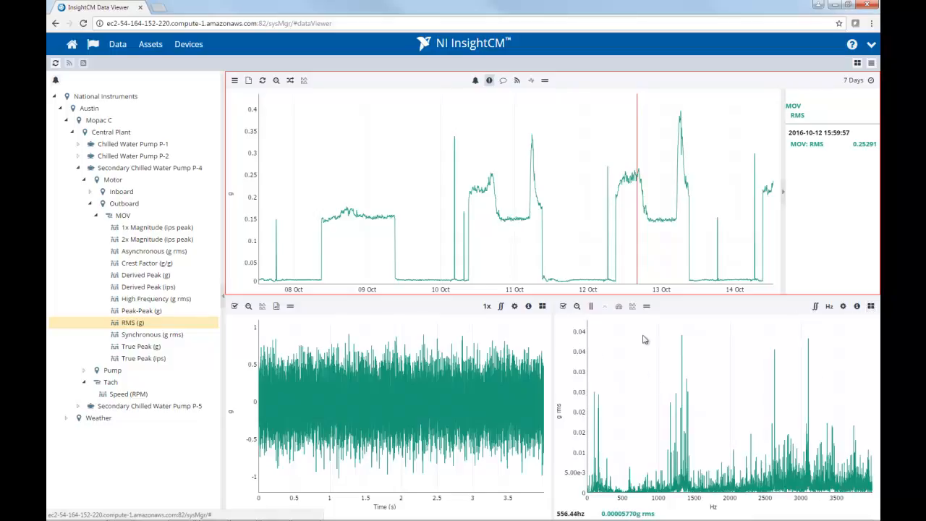
mouse_move(822, 342)
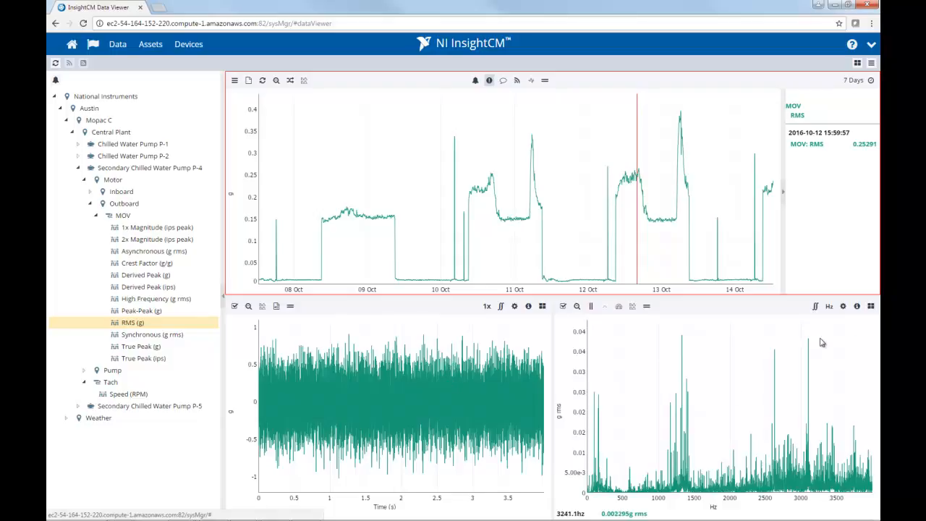
Remove the spectrum chart so the waveform chart spans the full width.
click(871, 305)
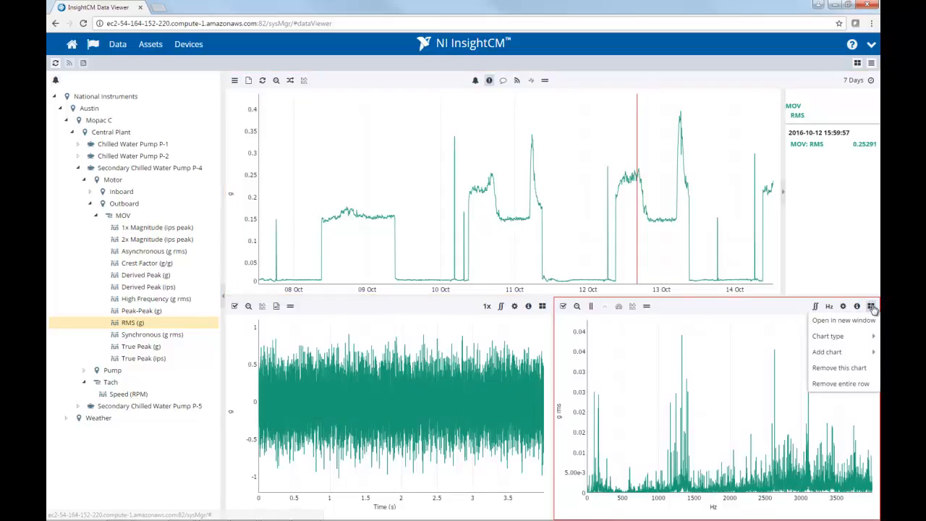
mouse_move(839, 368)
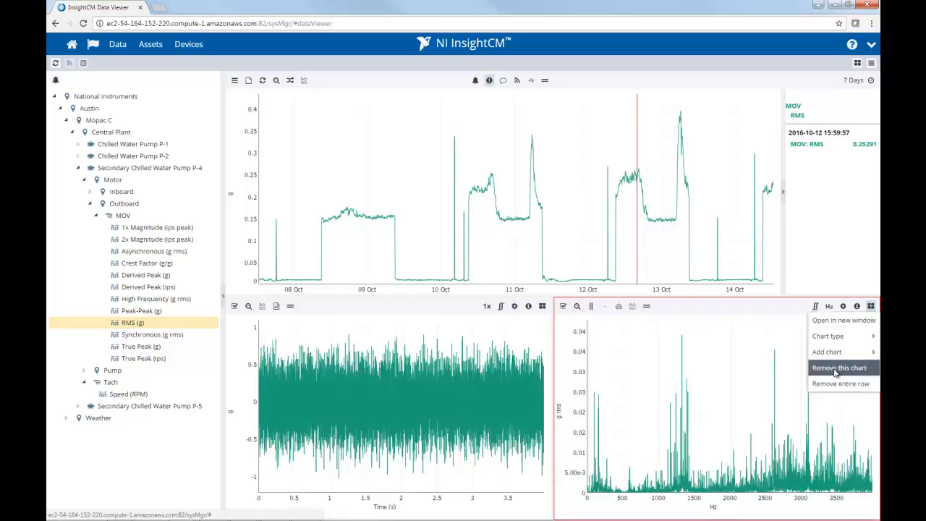
click(839, 367)
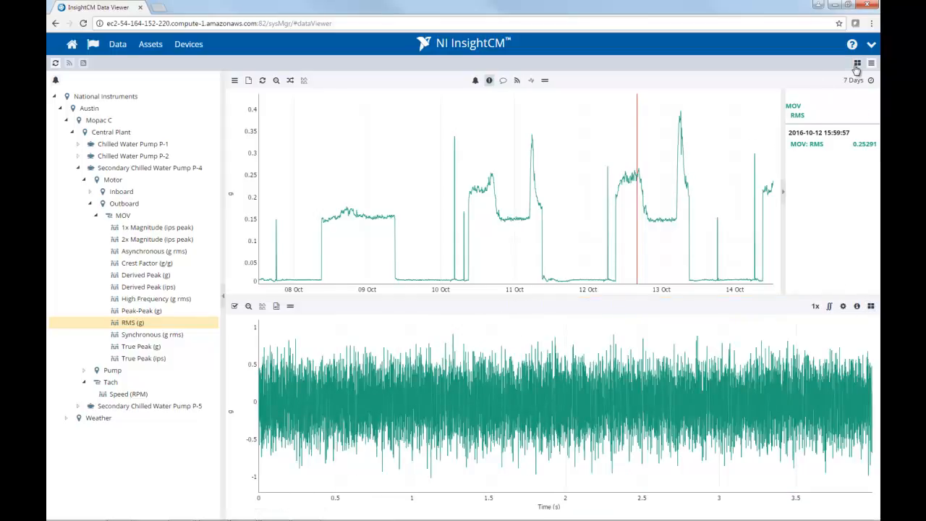
click(857, 64)
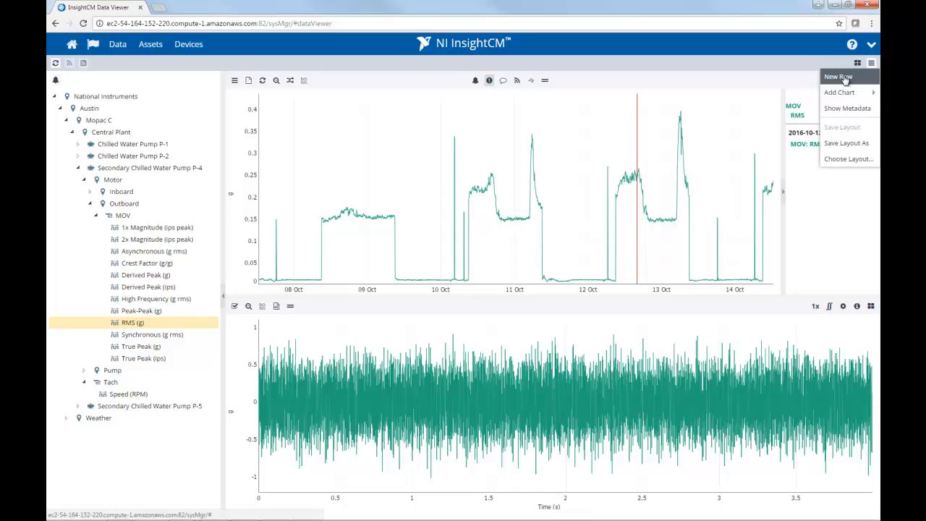
Add a new row and fill it with a spectrum chart, giving three stacked charts.
click(838, 75)
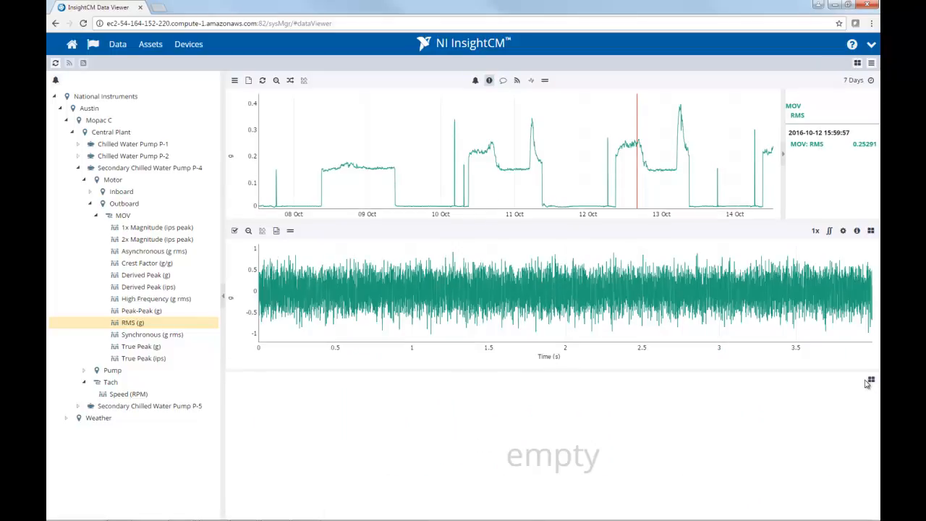
click(871, 379)
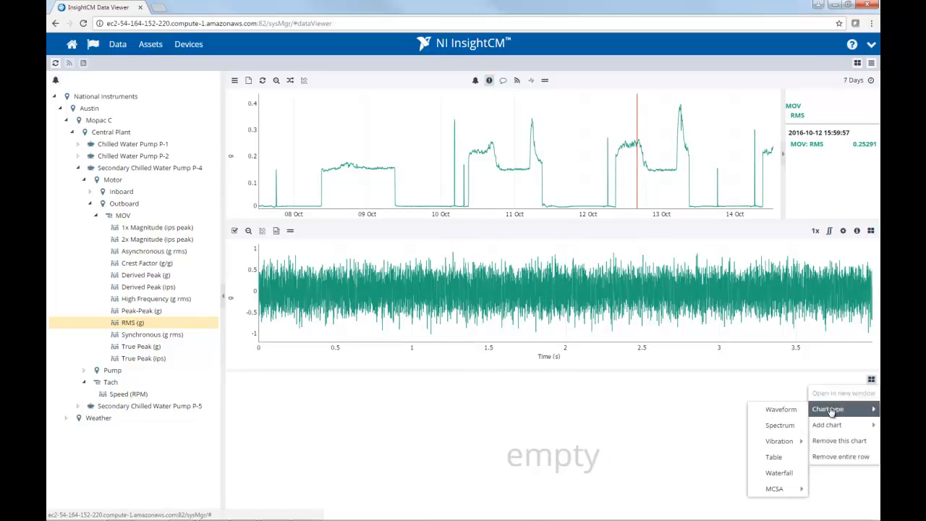
mouse_move(781, 426)
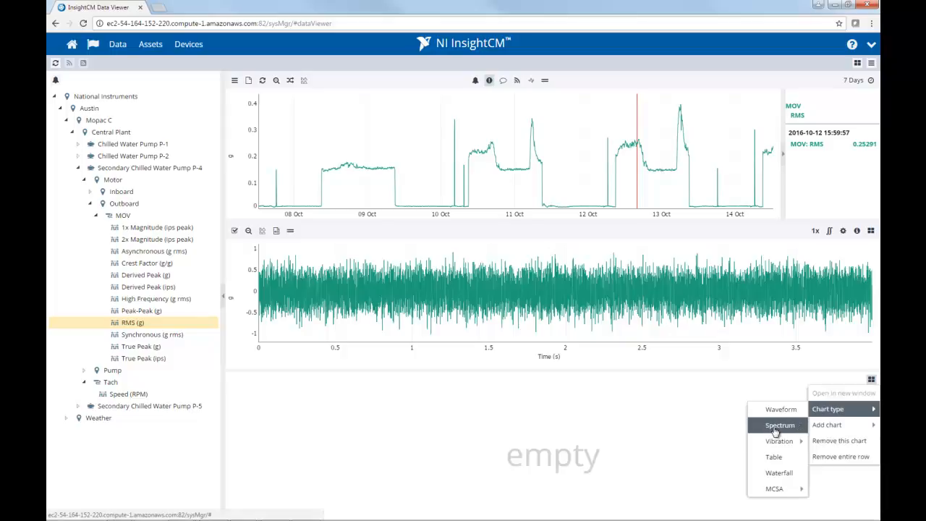
click(779, 426)
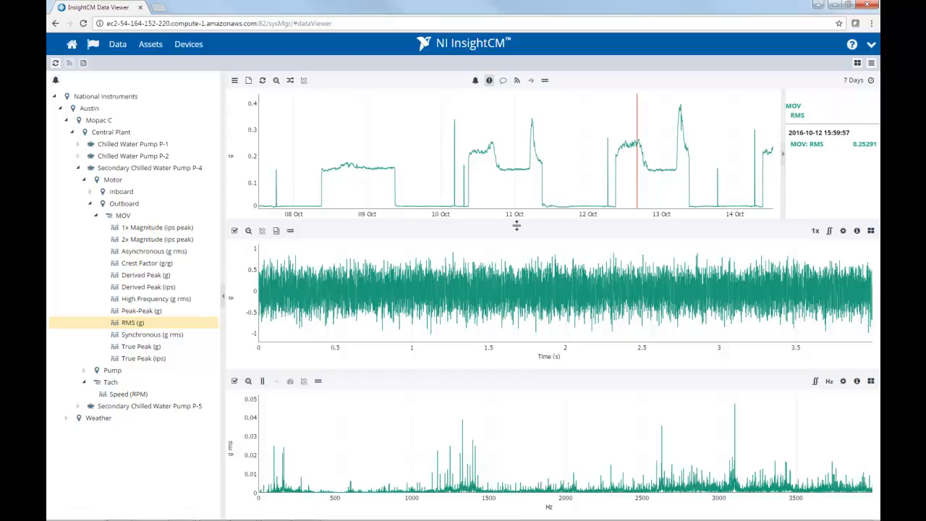
mouse_move(519, 187)
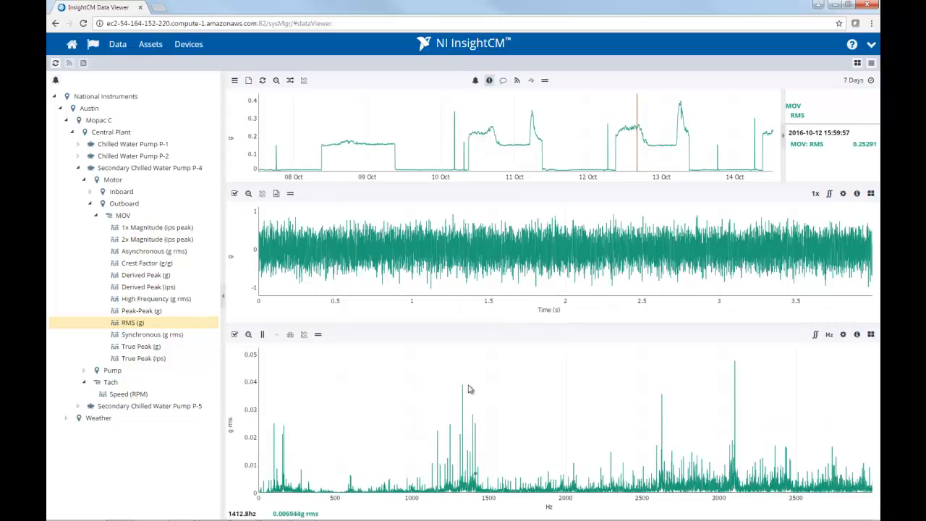
mouse_move(701, 223)
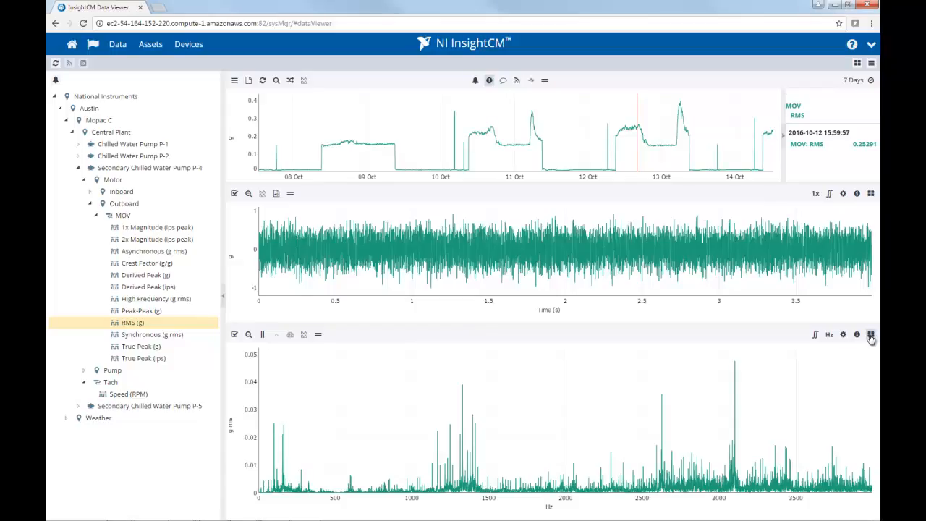
click(872, 334)
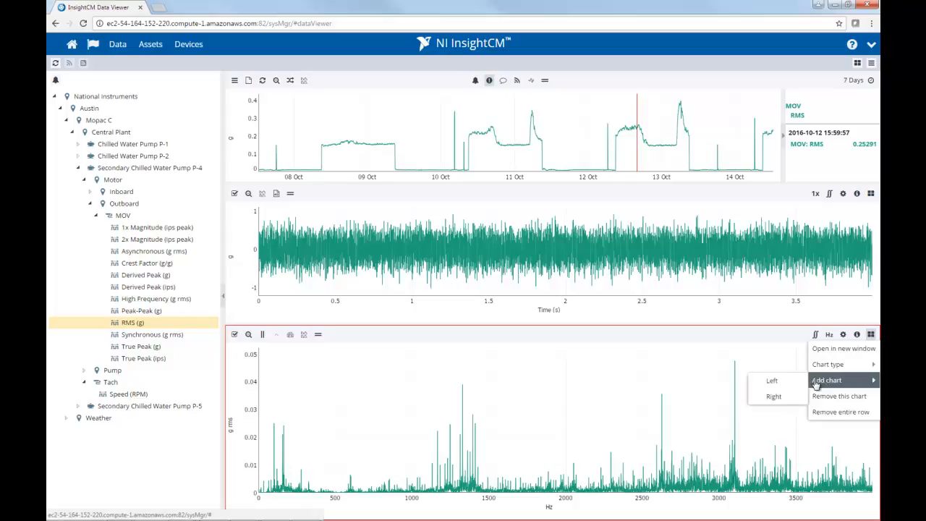
mouse_move(772, 396)
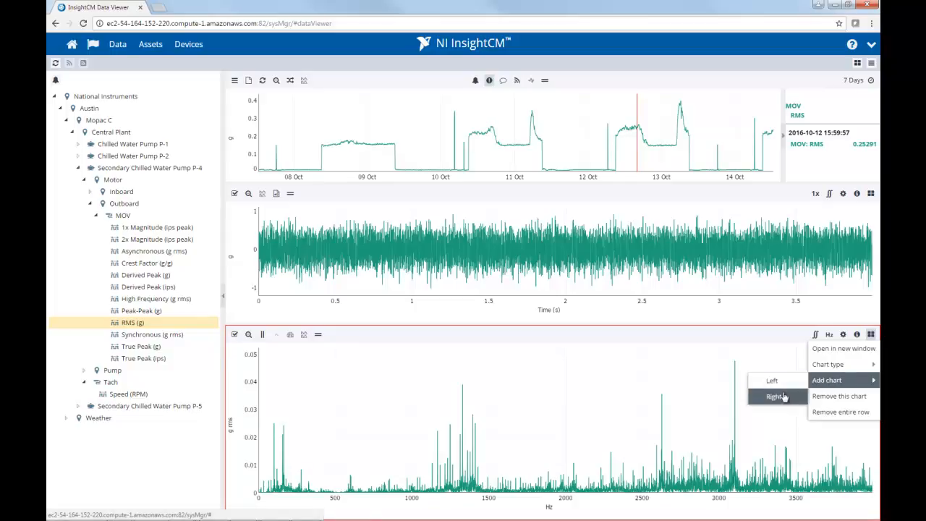
mouse_move(787, 195)
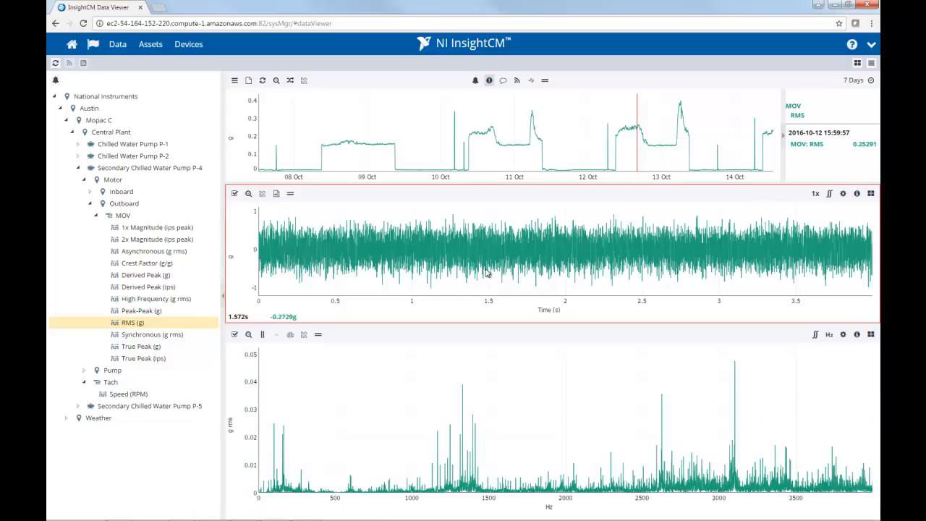
mouse_move(843, 90)
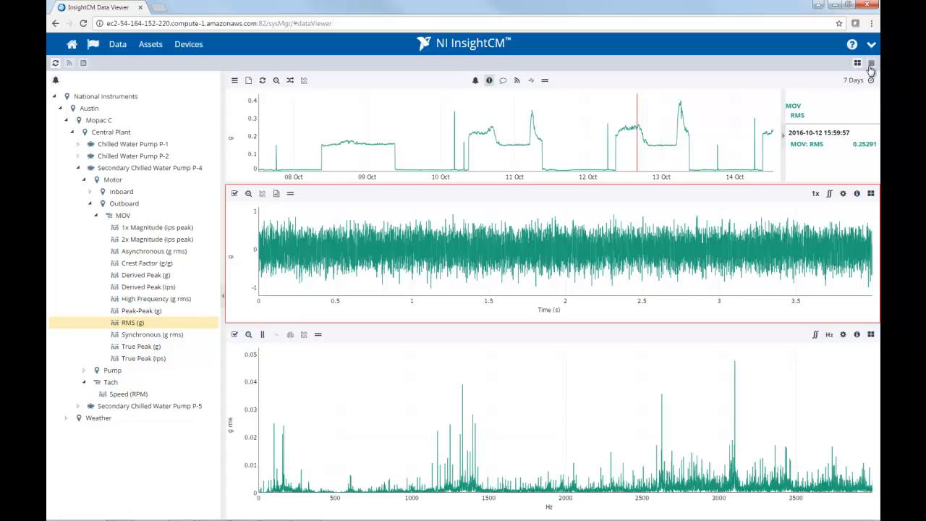
Show the metadata pane and dock it beside the charts.
click(872, 63)
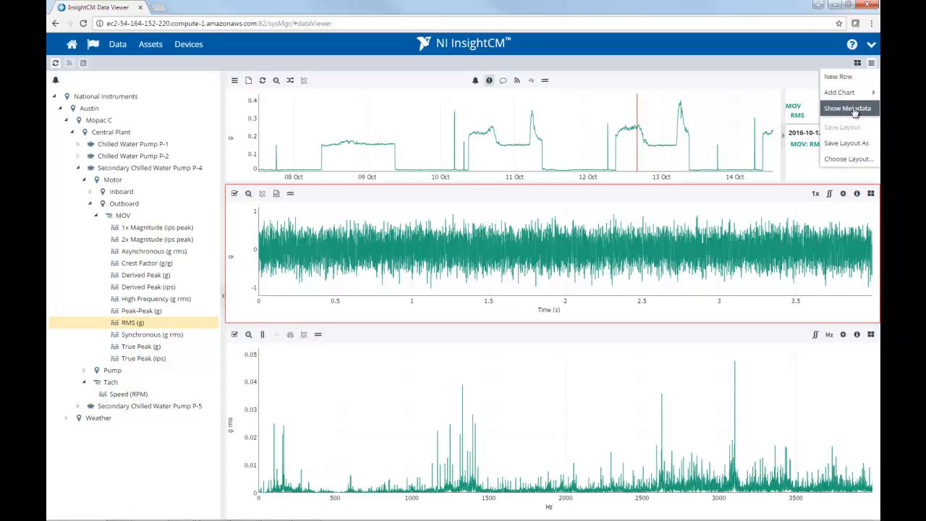
click(849, 107)
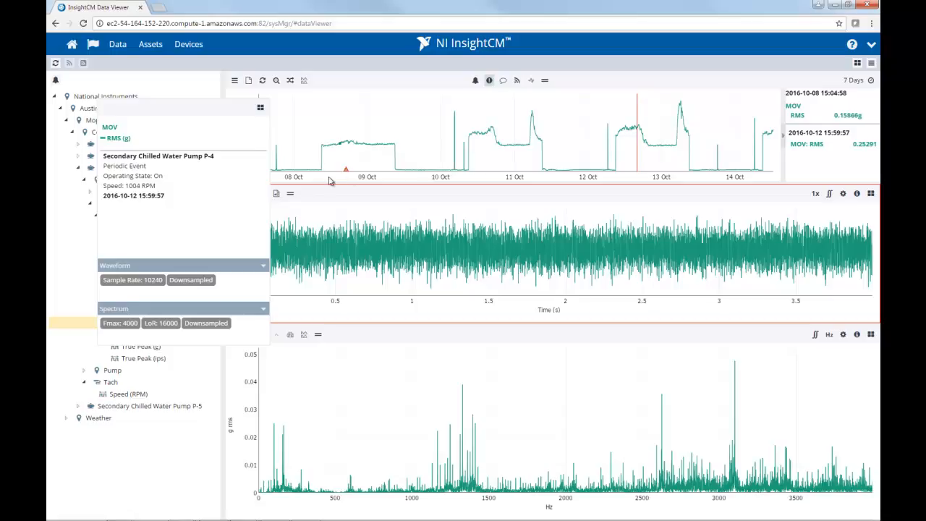
mouse_move(324, 273)
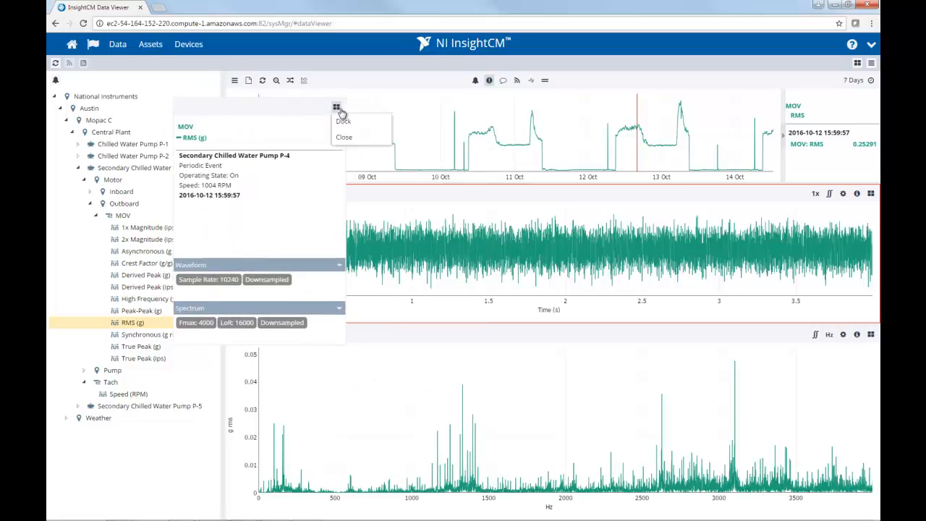
click(335, 107)
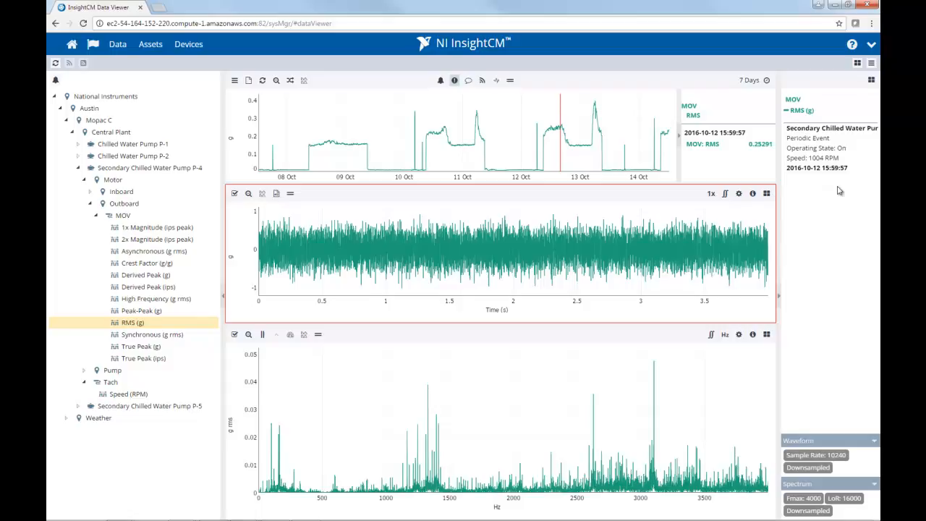
mouse_move(620, 382)
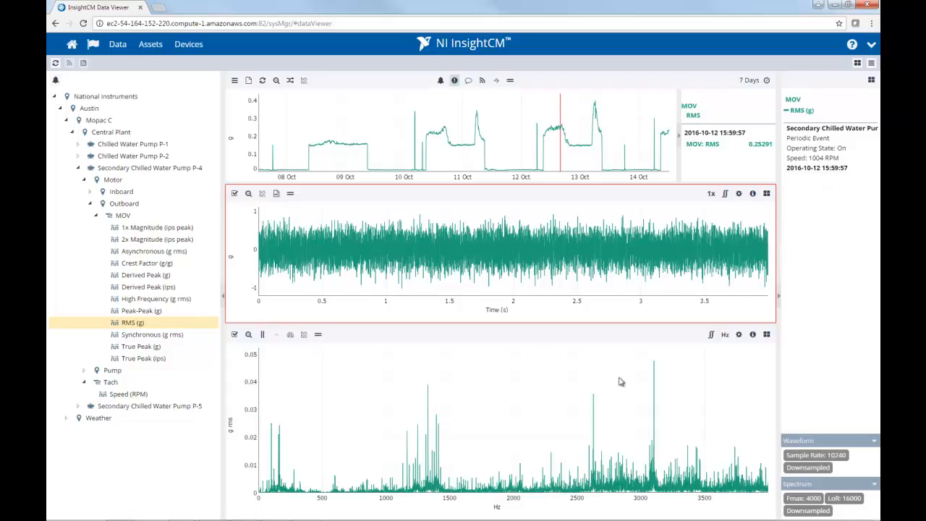
mouse_move(579, 327)
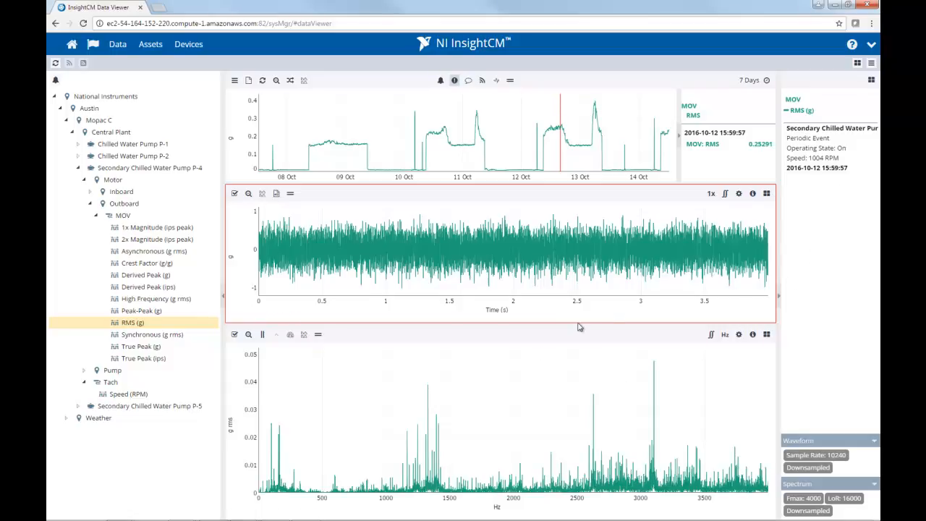
mouse_move(558, 276)
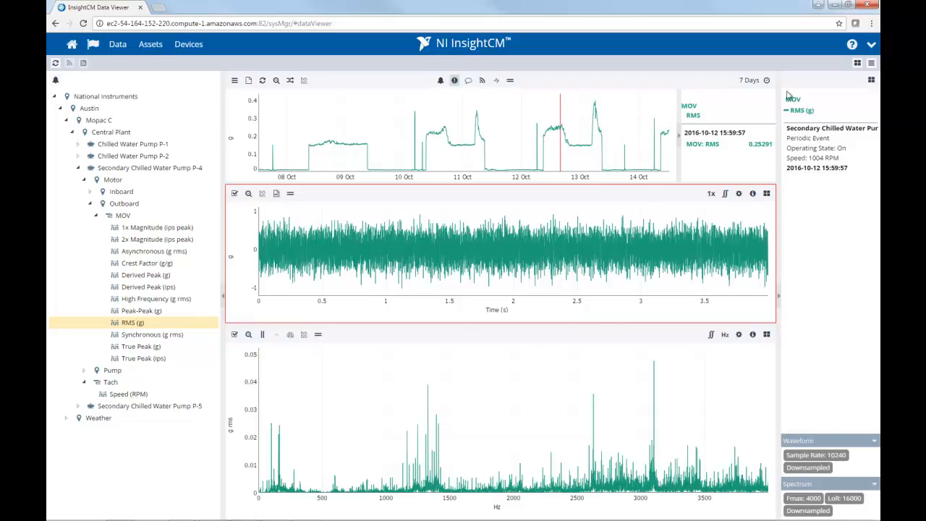
mouse_move(857, 63)
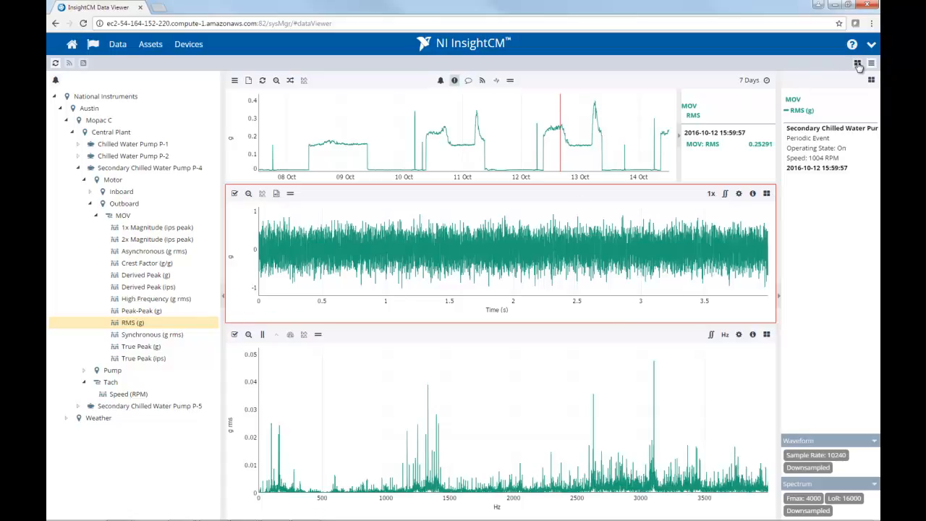
Save the current stacked-chart layout under the name VerticalViewer.
click(857, 63)
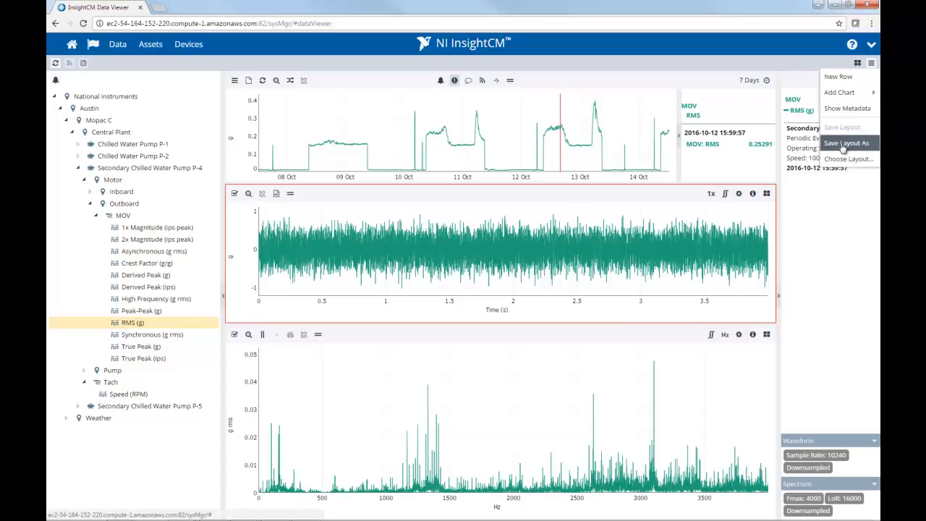
click(846, 143)
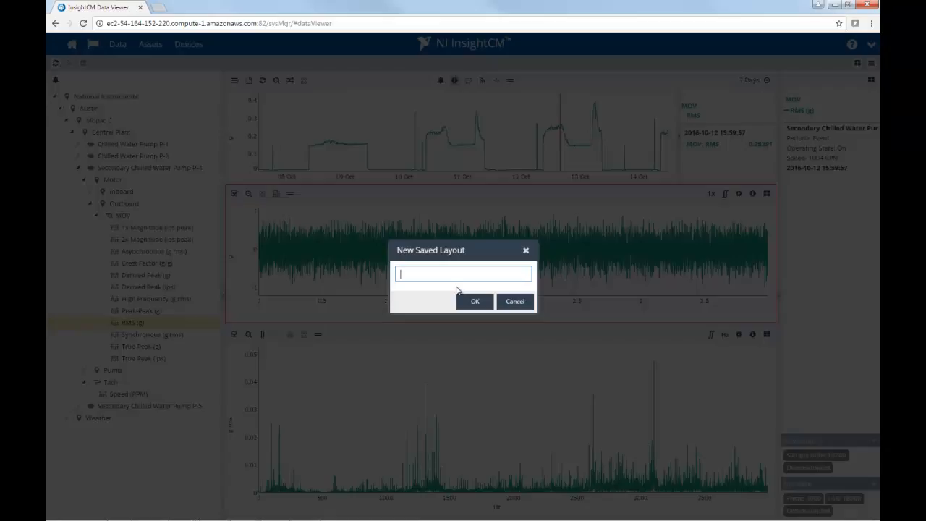
text(Vert)
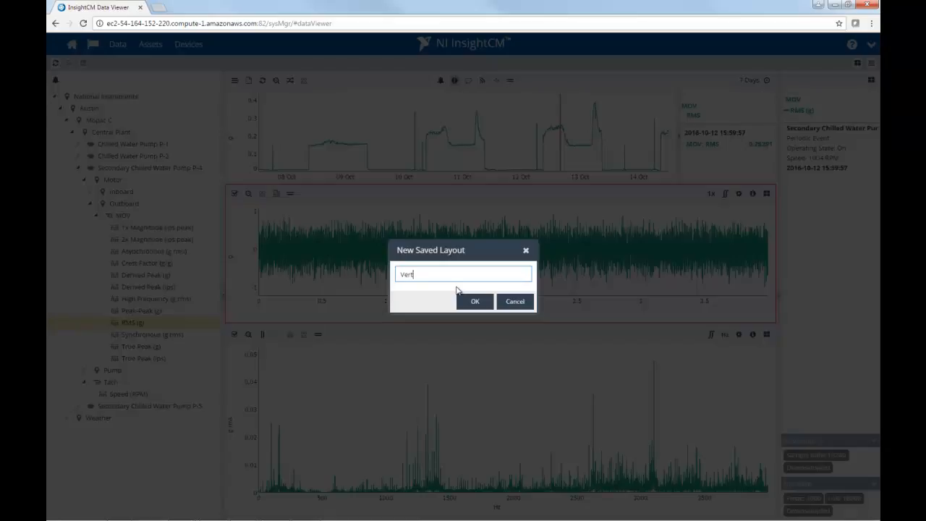
text(ical)
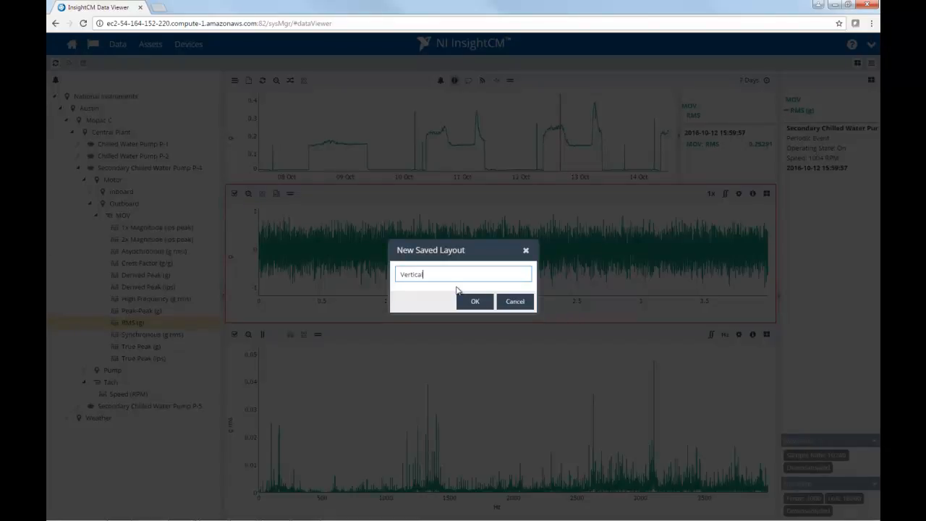
text(Viewer)
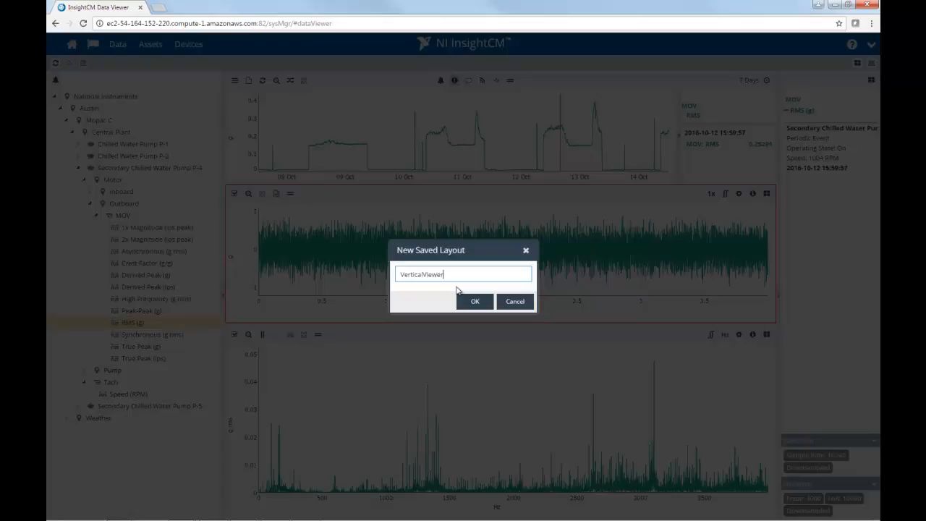
click(474, 301)
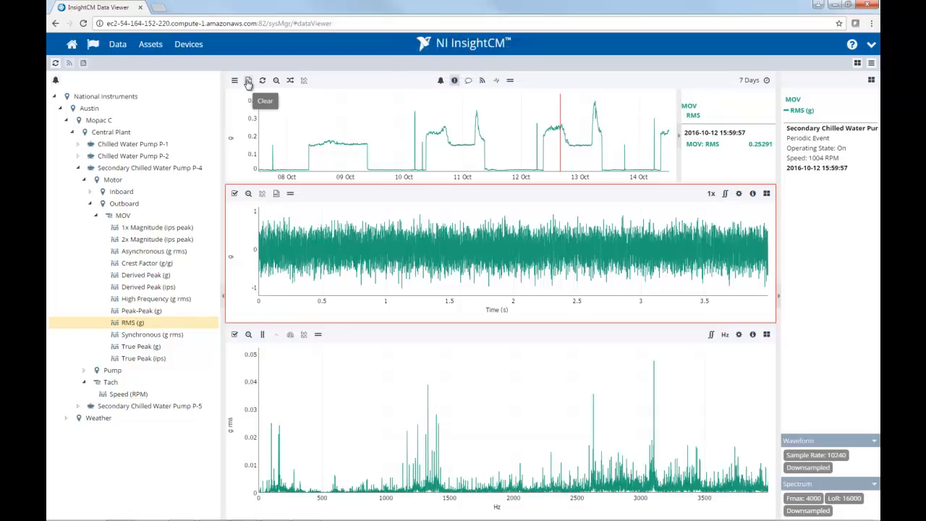
Switch to the [Default] layout and reload the RMS (g) measurement.
click(857, 64)
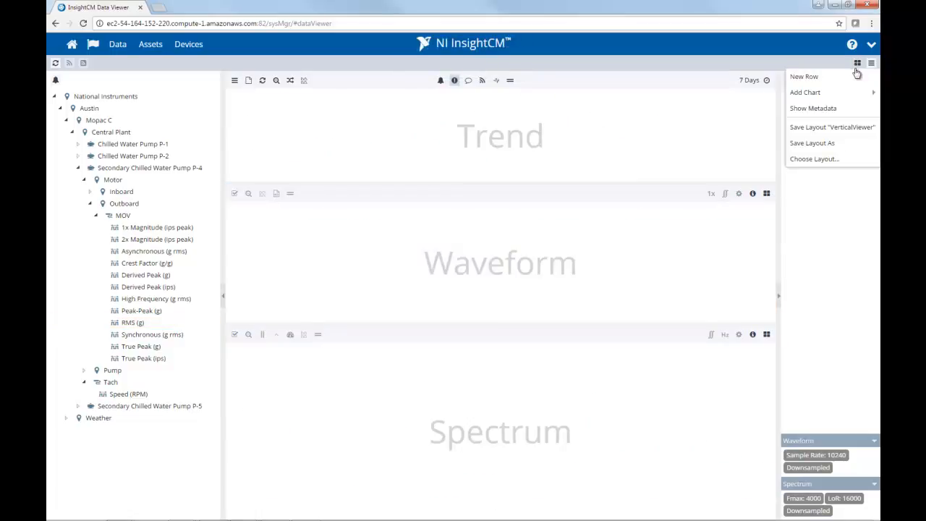
click(815, 157)
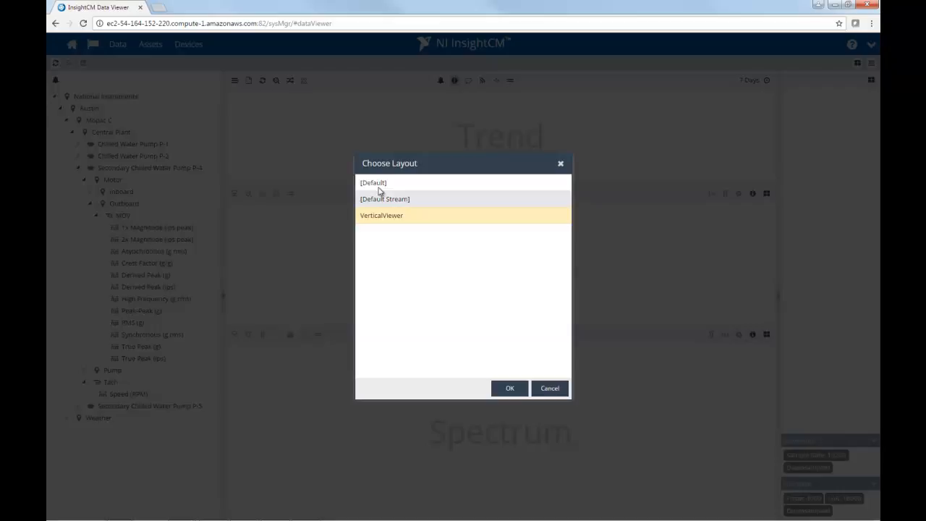
click(509, 388)
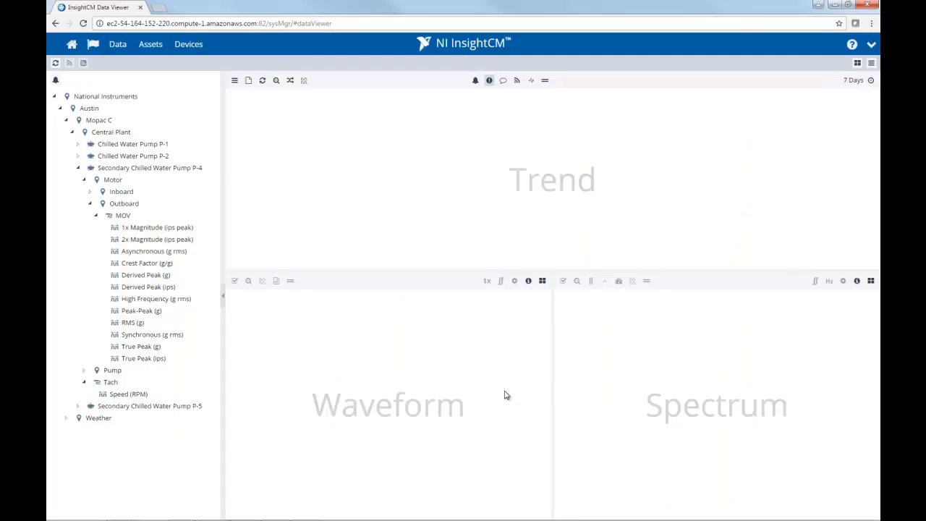
mouse_move(159, 322)
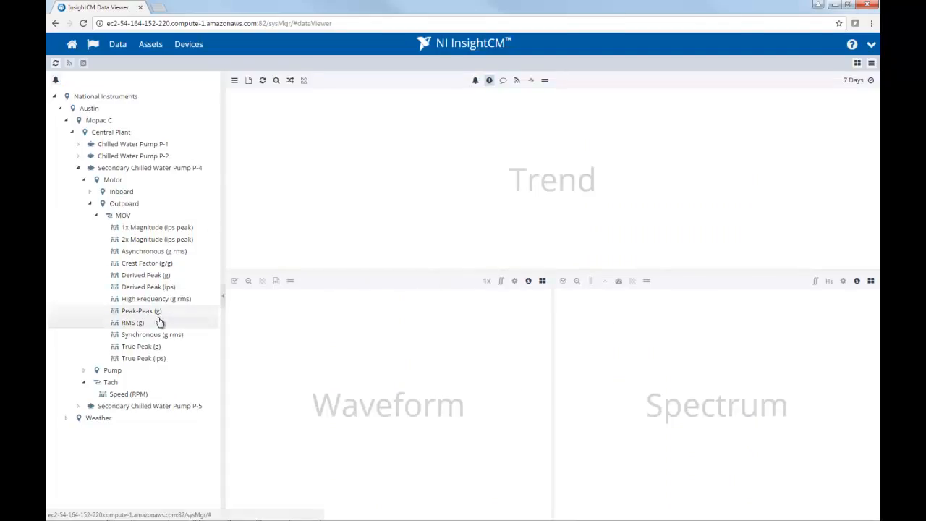
click(134, 322)
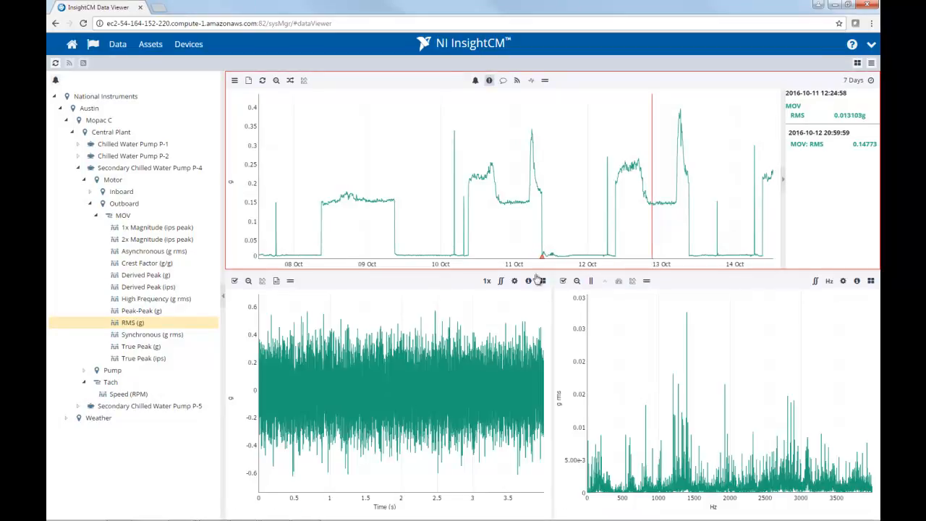
Apply the saved VerticalViewer layout from the Choose Layout list.
click(857, 64)
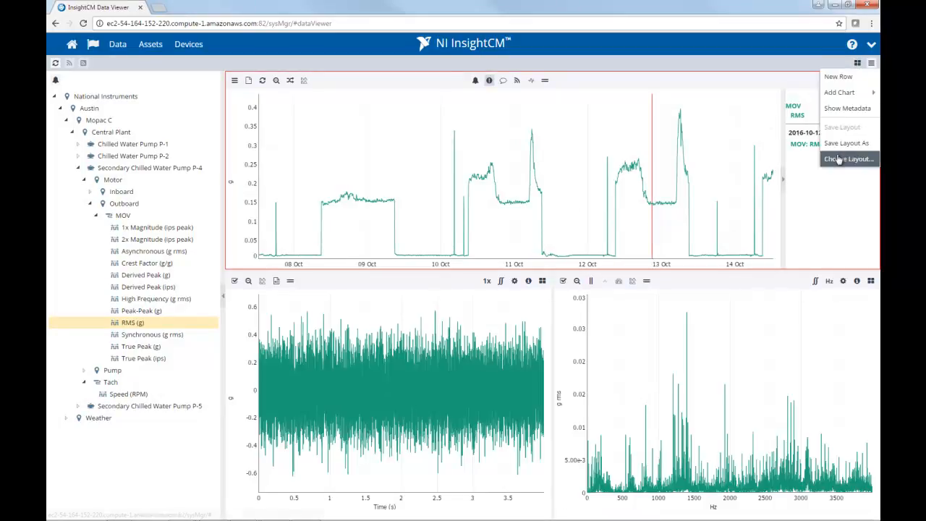
click(848, 158)
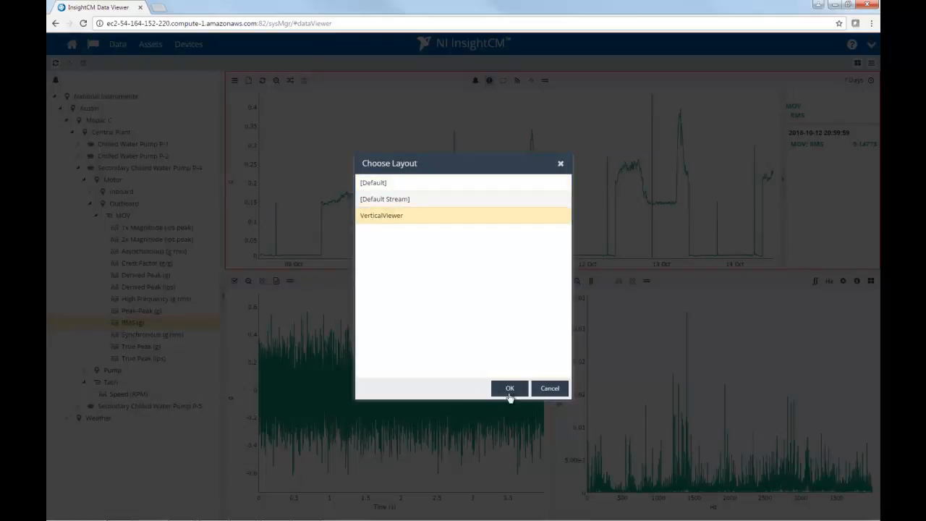
click(510, 388)
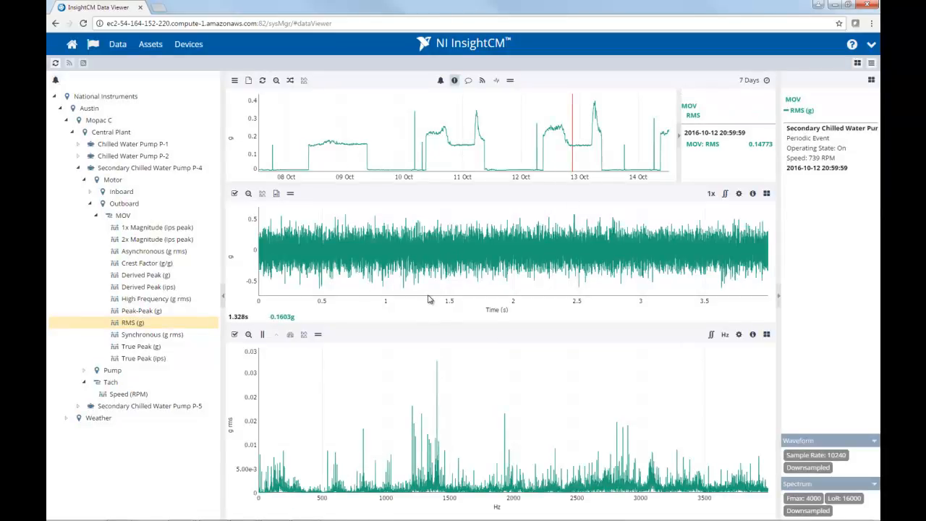
mouse_move(767, 347)
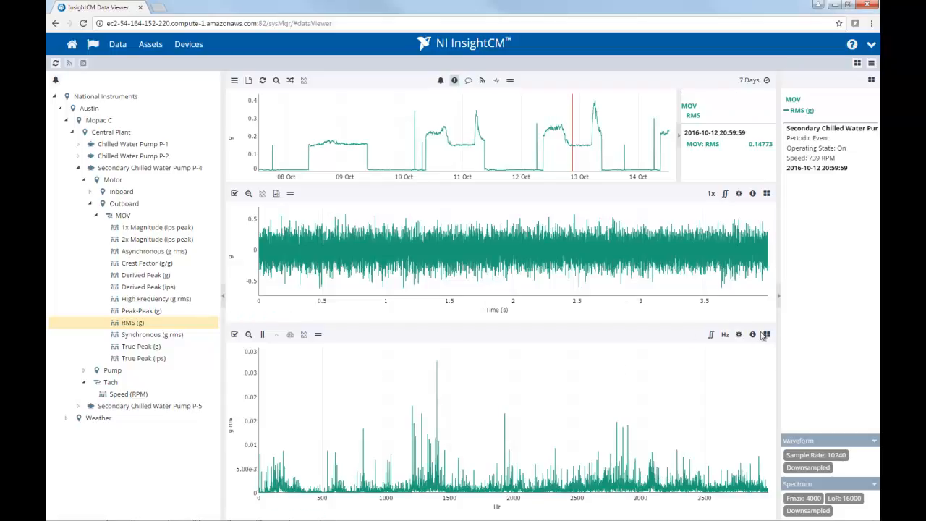
mouse_move(336, 434)
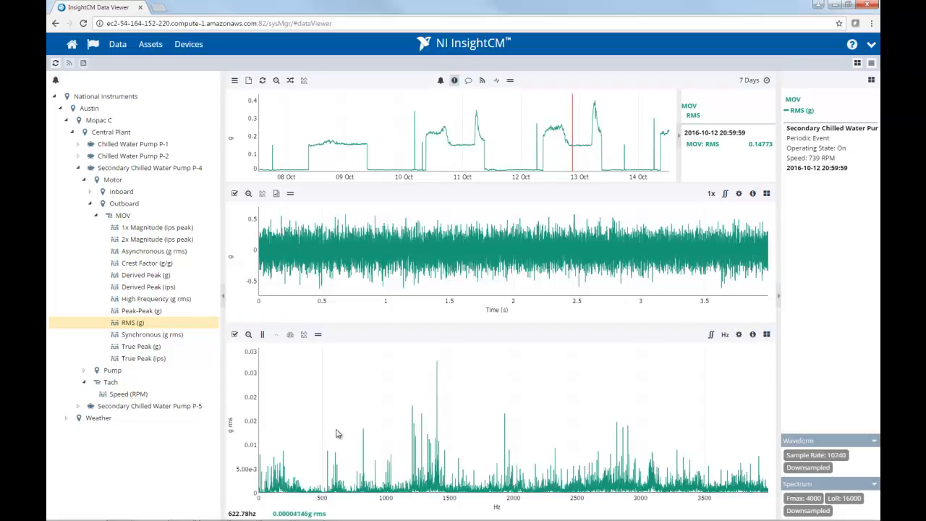
mouse_move(469, 243)
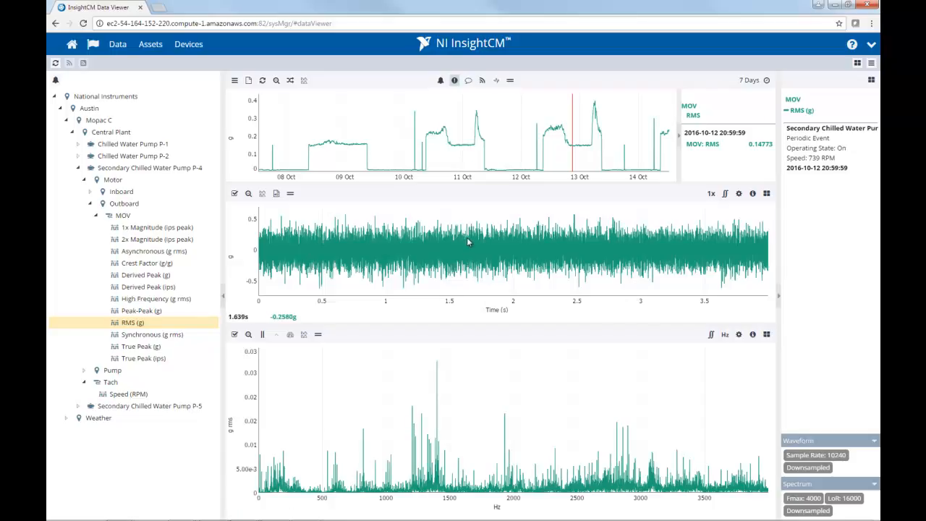
mouse_move(645, 121)
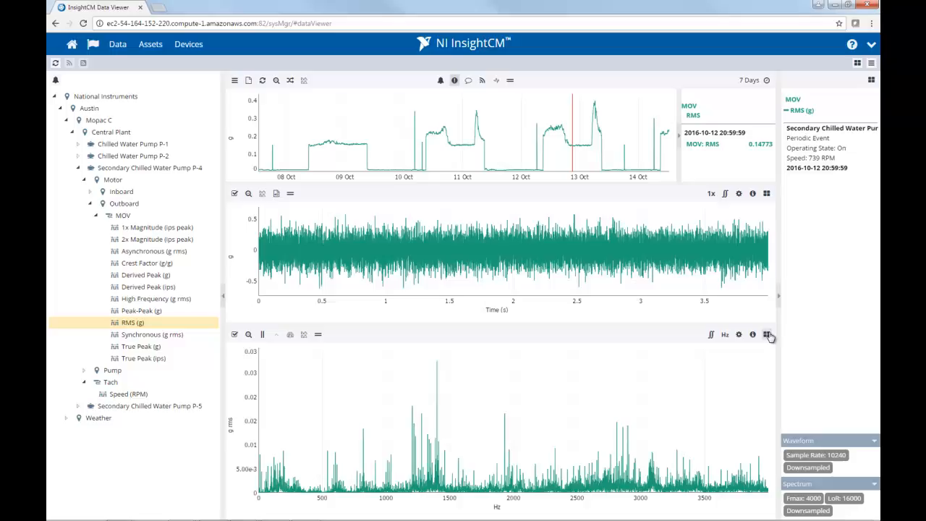
click(767, 334)
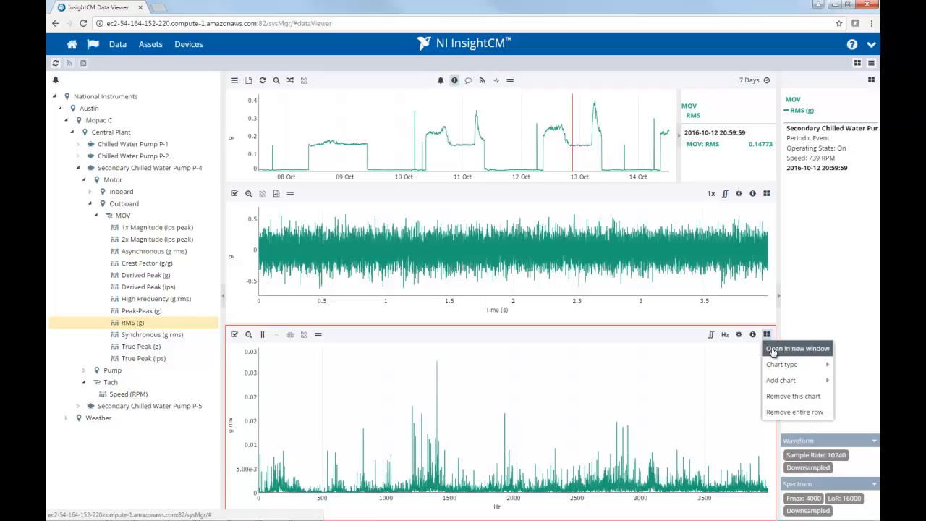
click(796, 348)
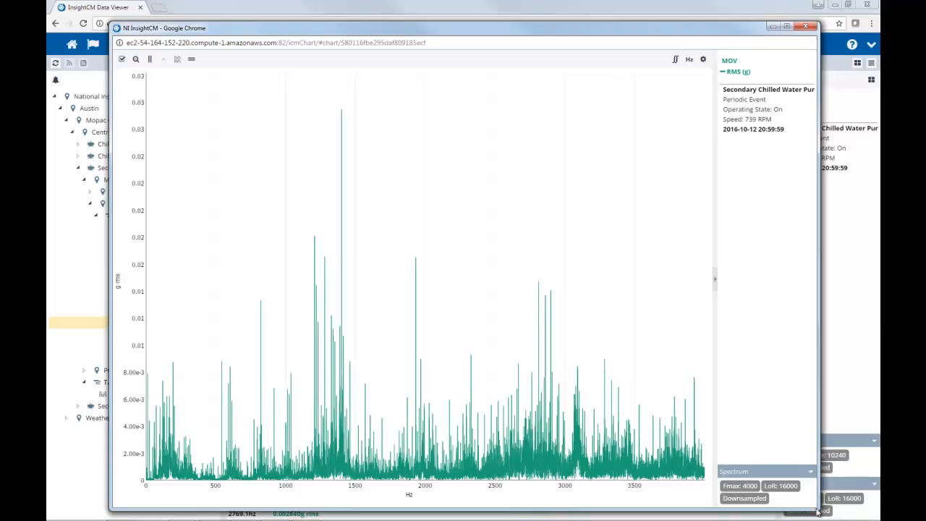
mouse_move(220, 69)
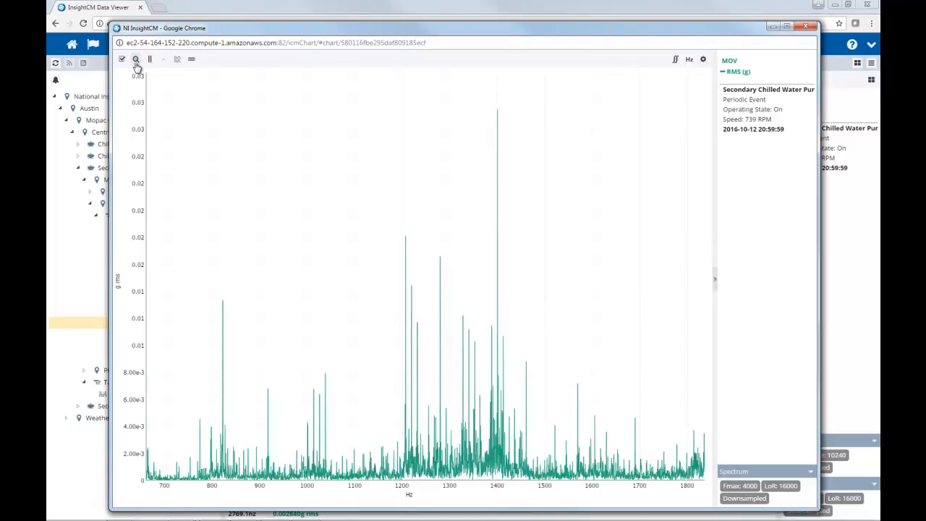
click(136, 58)
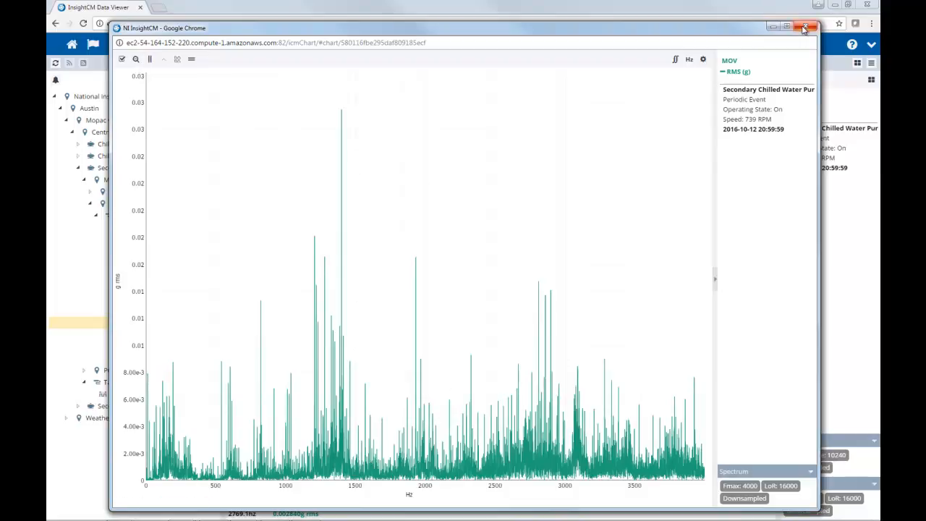
click(808, 27)
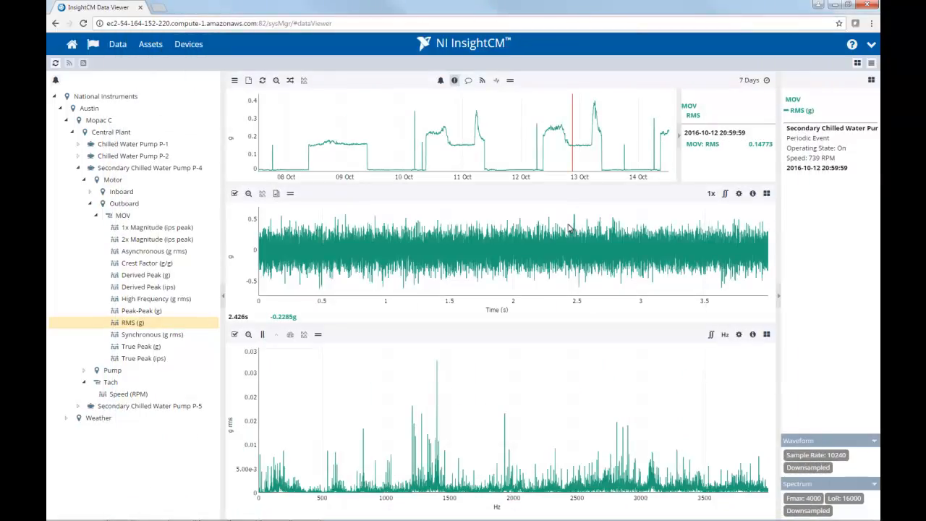